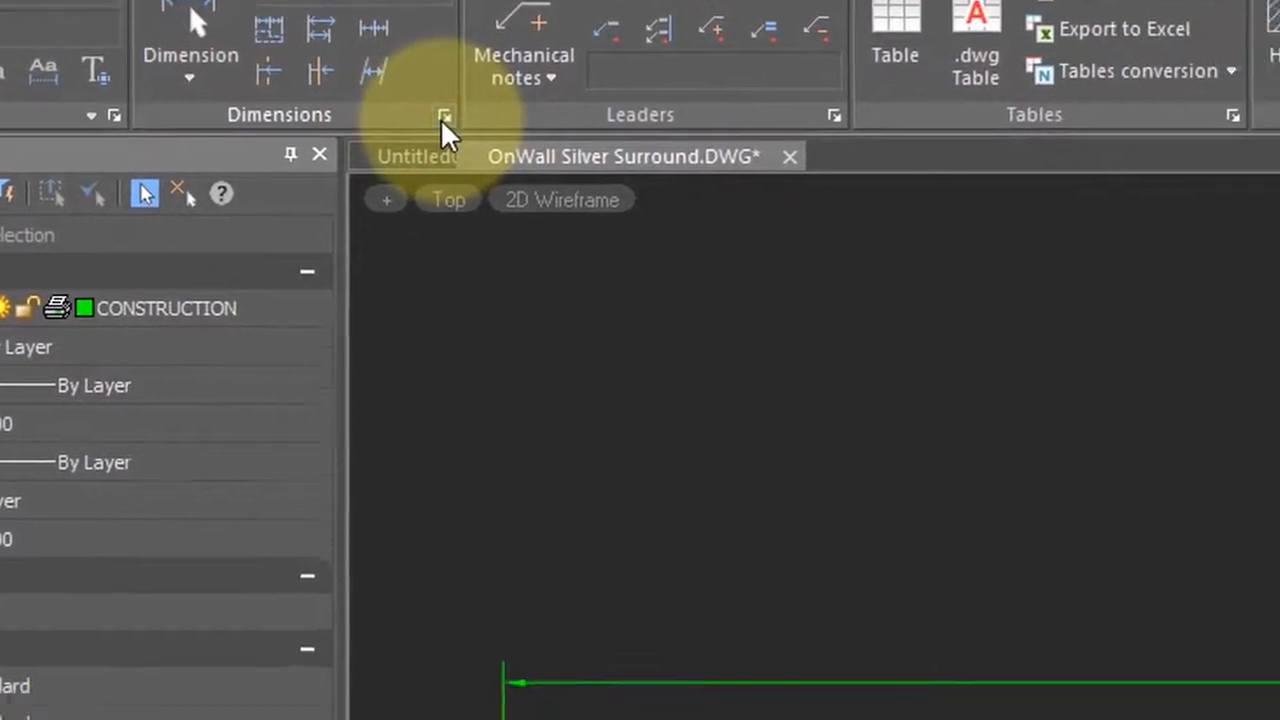
# - Open the Dimension Style Manager and edit the Standard style's settings
pyautogui.click(445, 116)
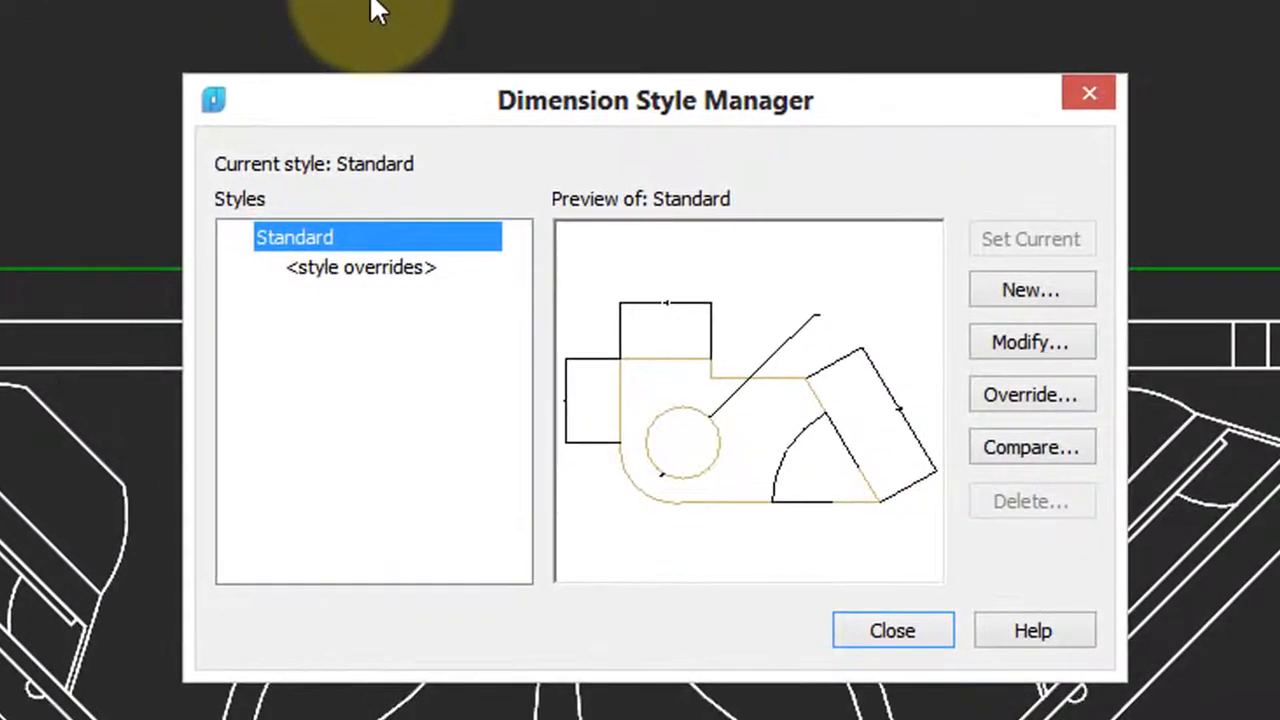
pyautogui.moveTo(470, 255)
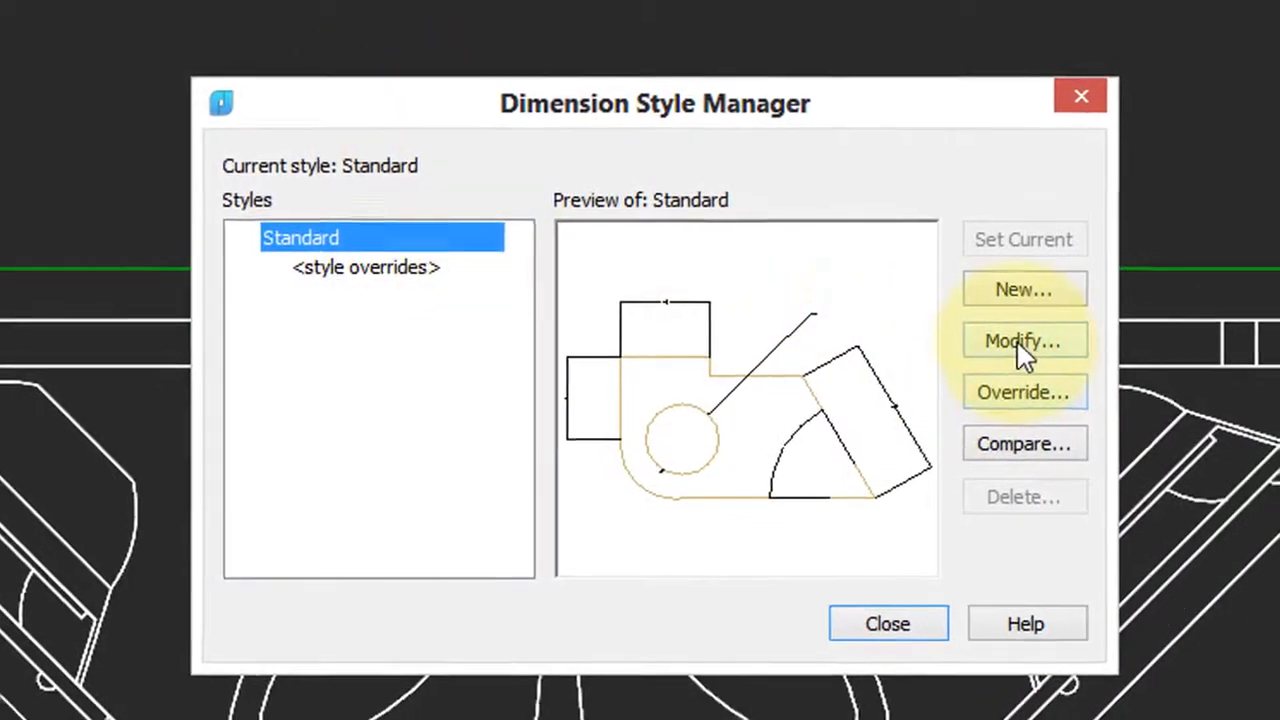
pyautogui.click(1023, 340)
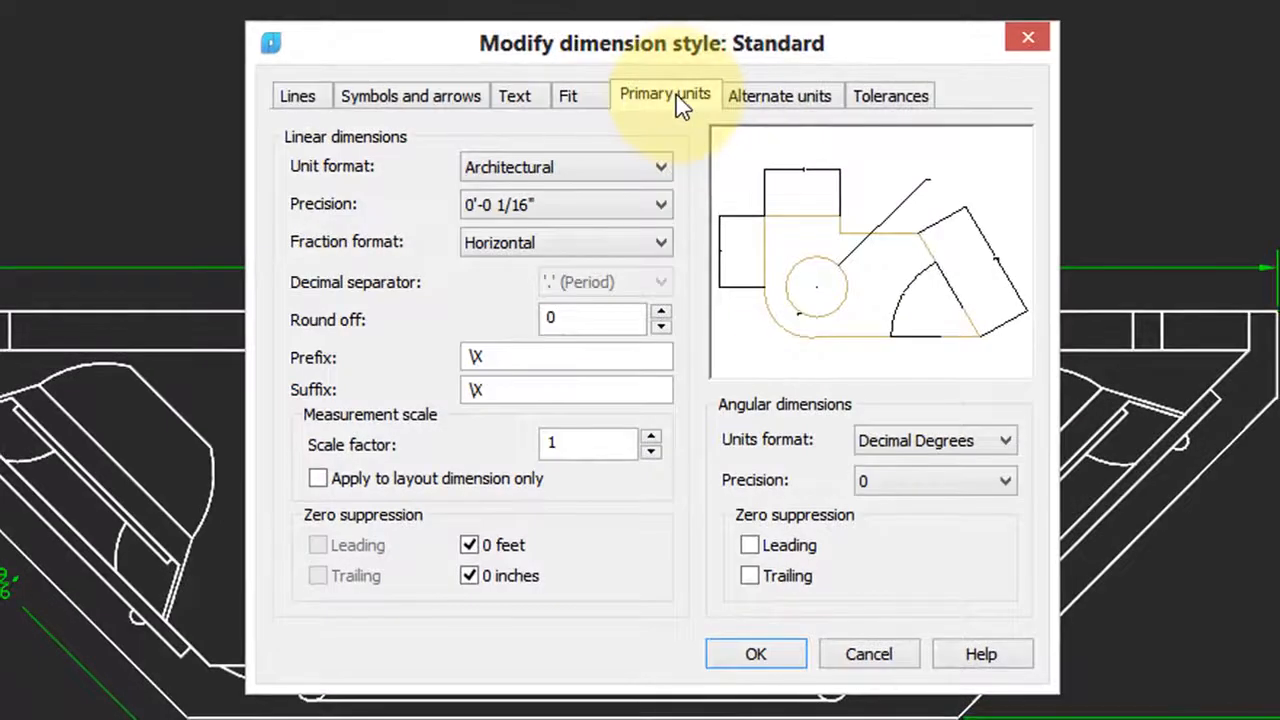
pyautogui.moveTo(688, 160)
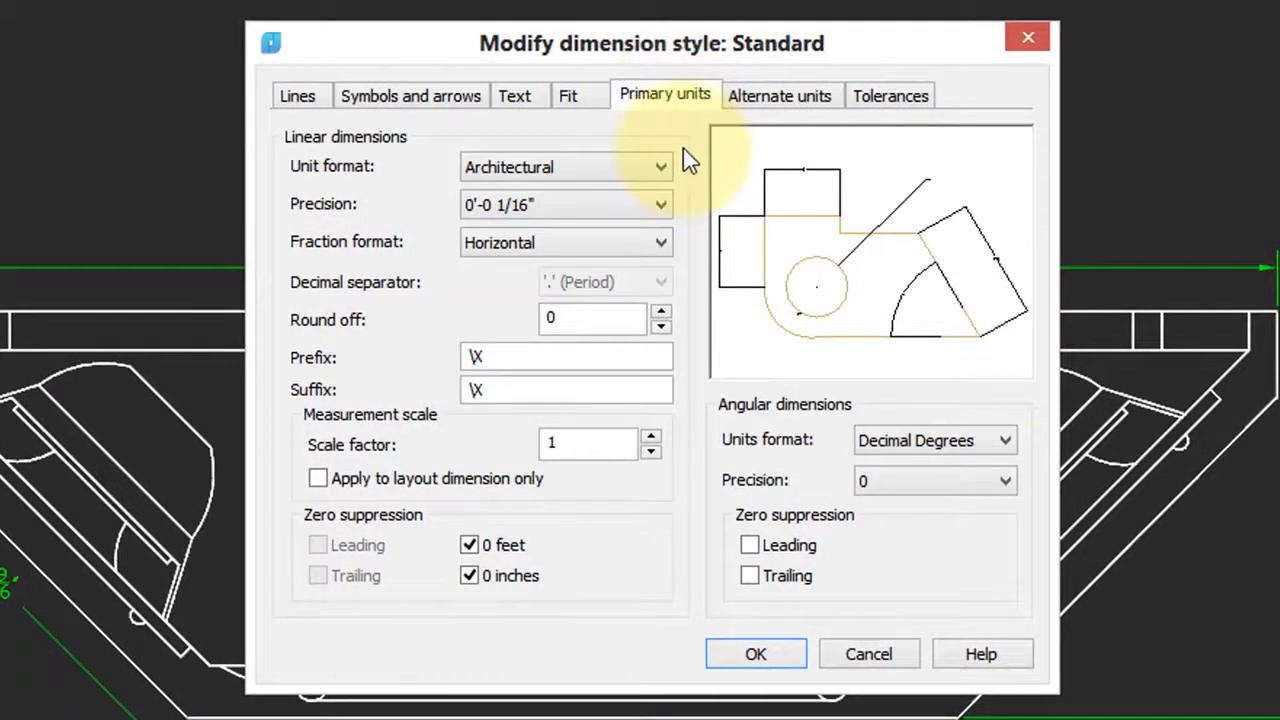
pyautogui.moveTo(565, 167)
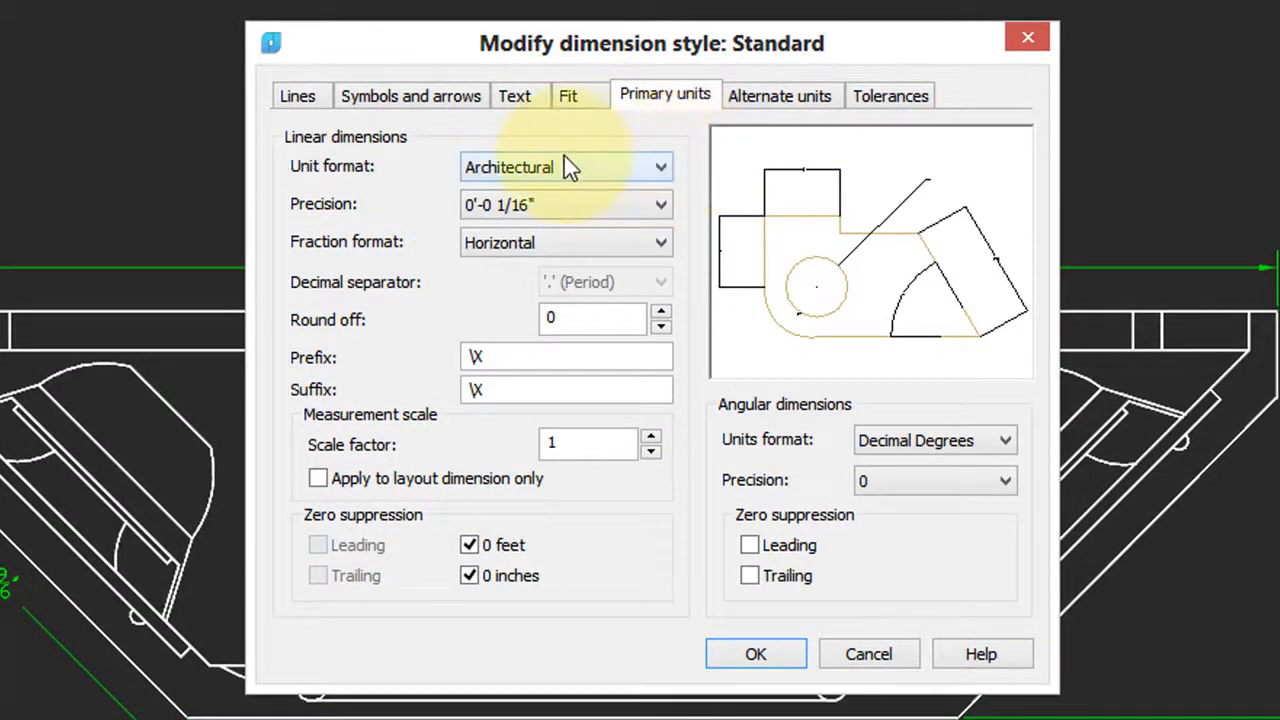
pyautogui.moveTo(565, 215)
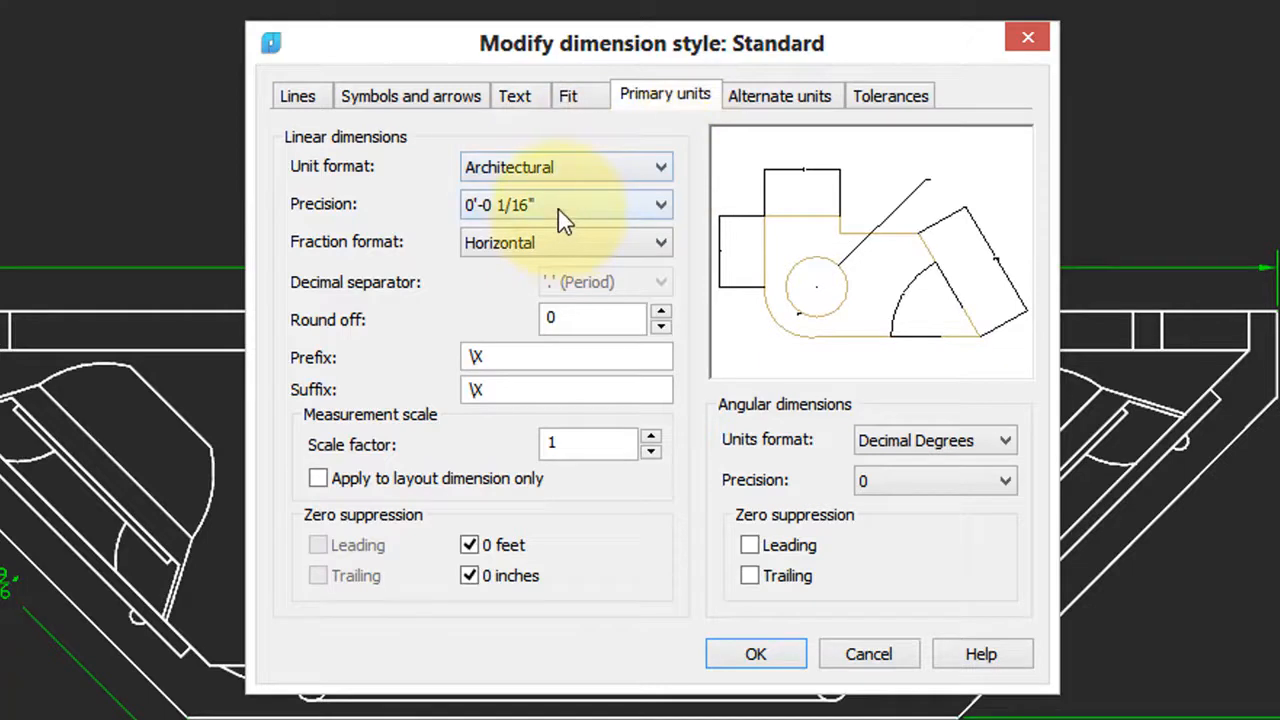
# - Enable alternate units on the Standard style with 0 precision, placed below primary
pyautogui.click(779, 95)
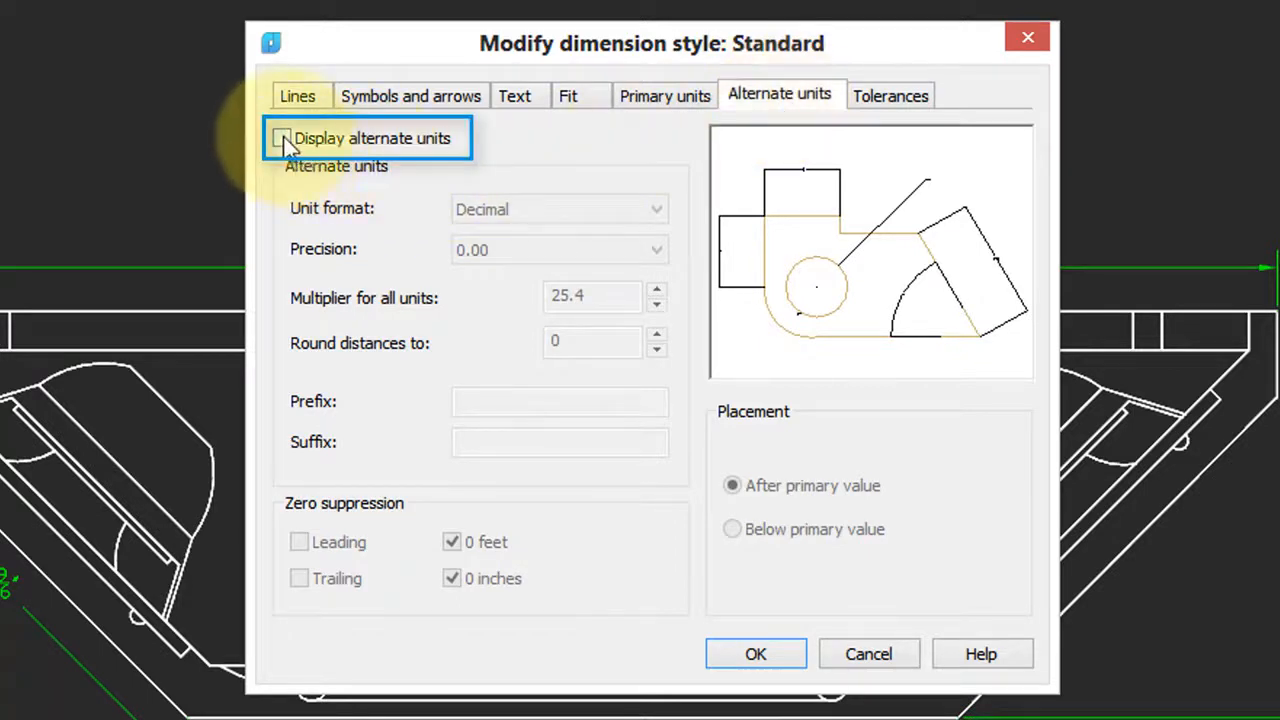
pyautogui.click(282, 138)
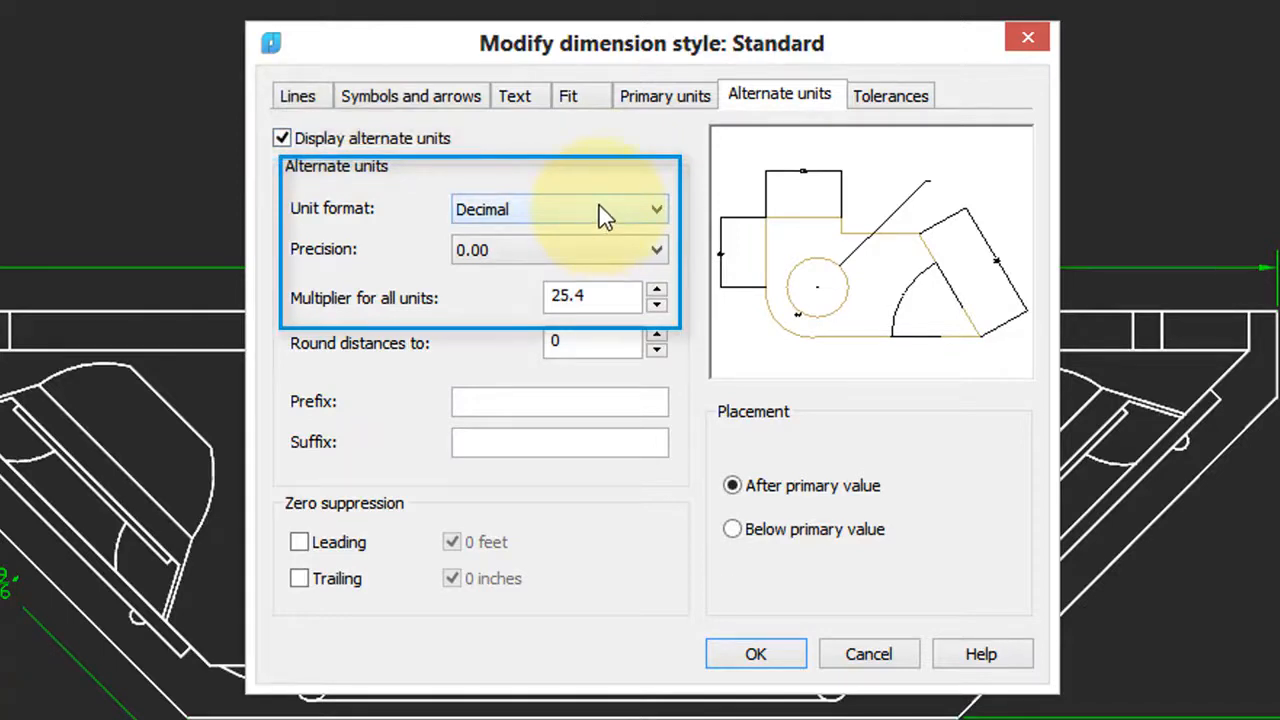
pyautogui.moveTo(585, 255)
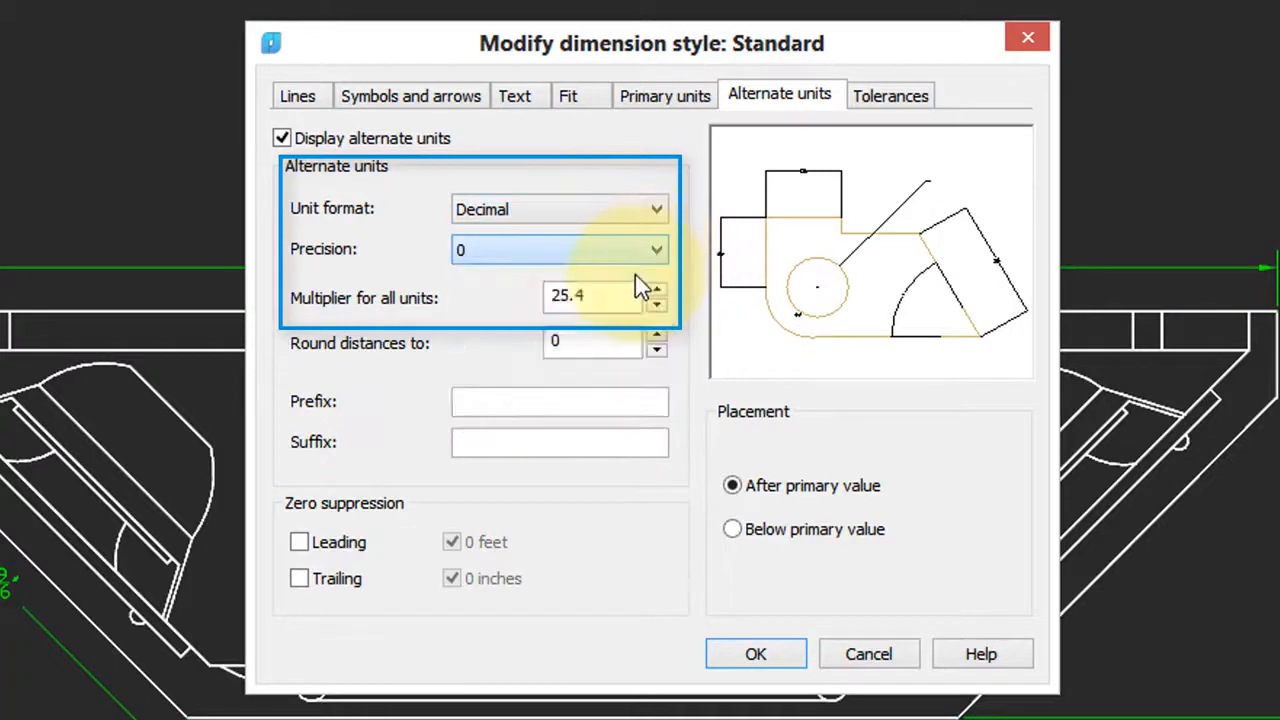
pyautogui.click(593, 295)
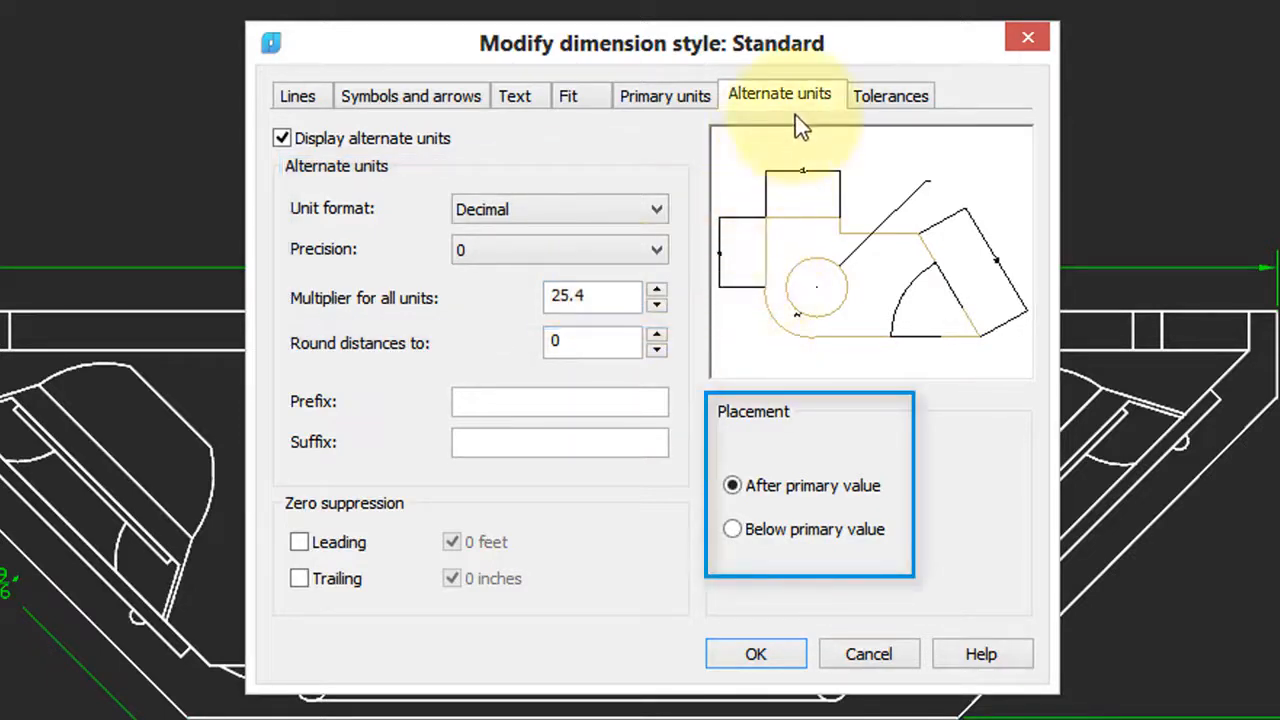
pyautogui.moveTo(812, 485)
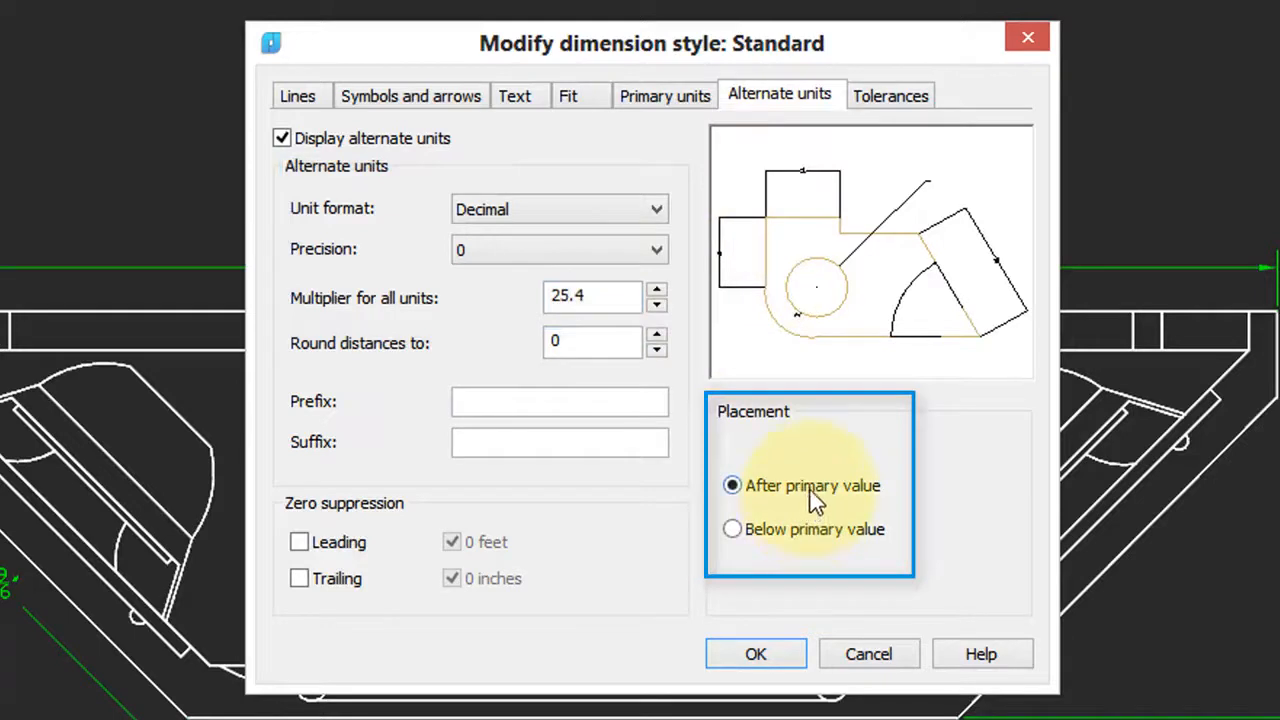
pyautogui.moveTo(783, 540)
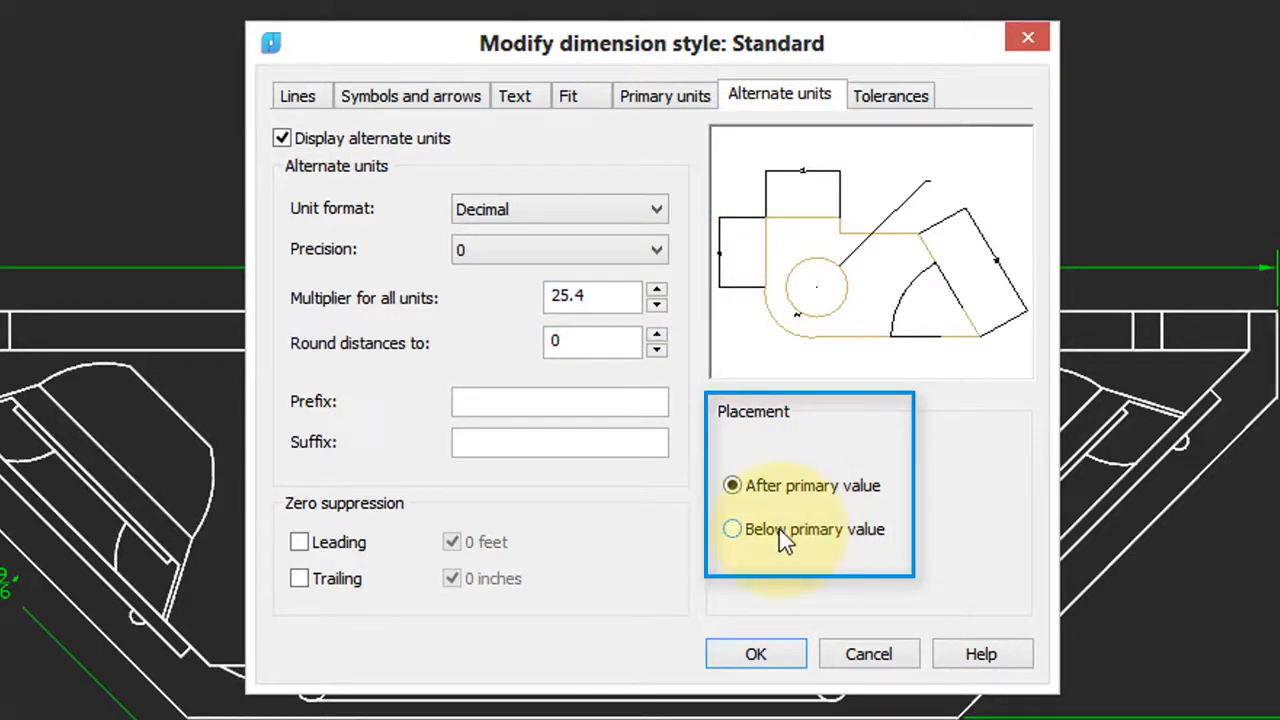
pyautogui.click(732, 529)
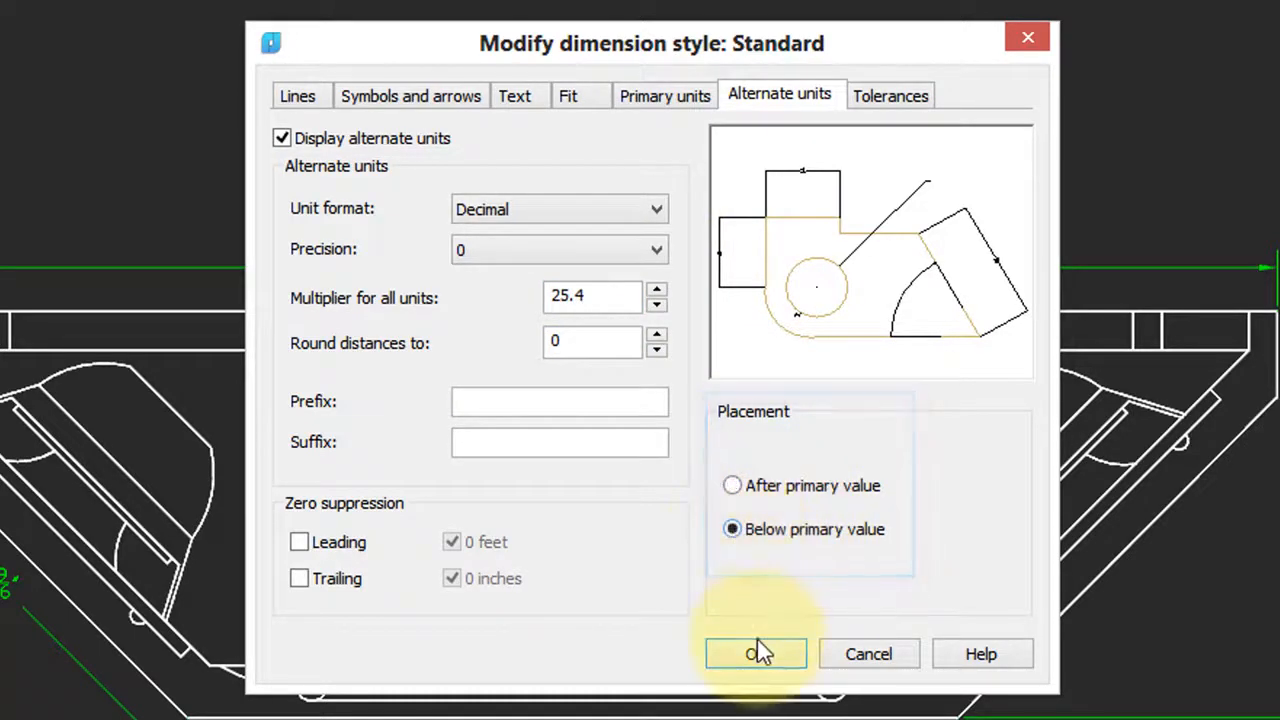
pyautogui.click(756, 653)
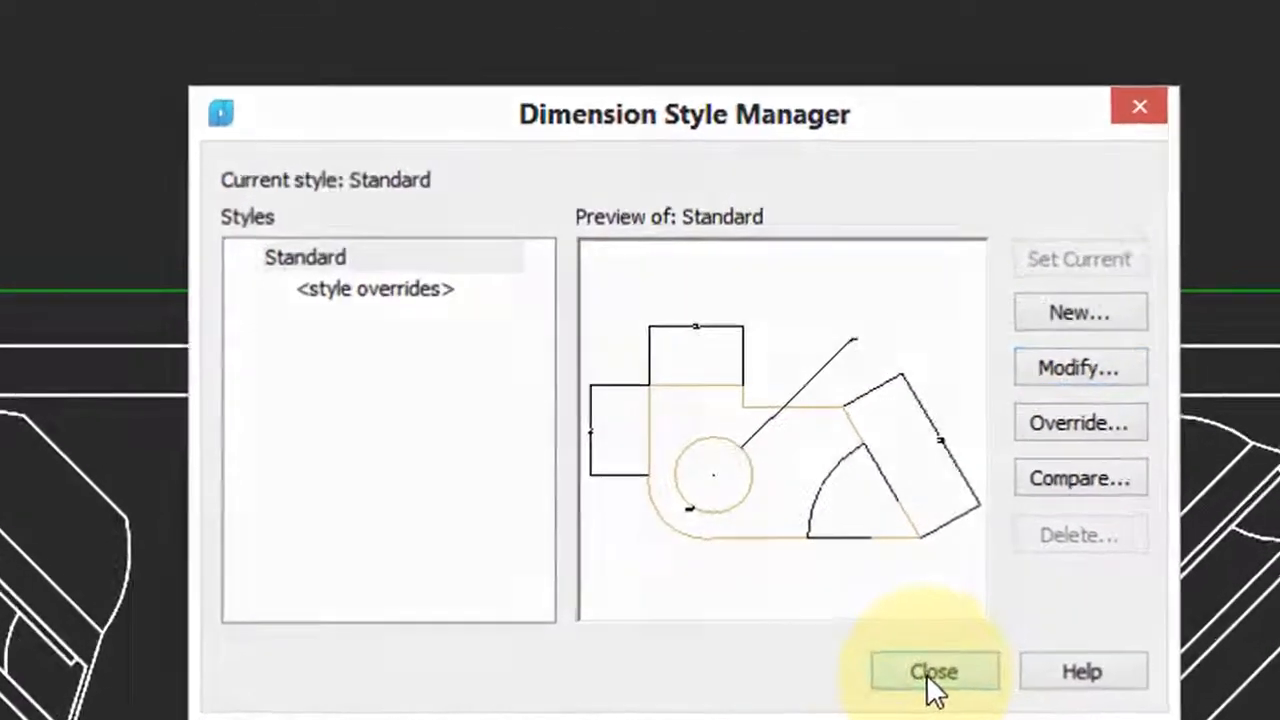
# - Close the Dimension Style Manager and view dimensions with bracketed metric values below
pyautogui.click(933, 671)
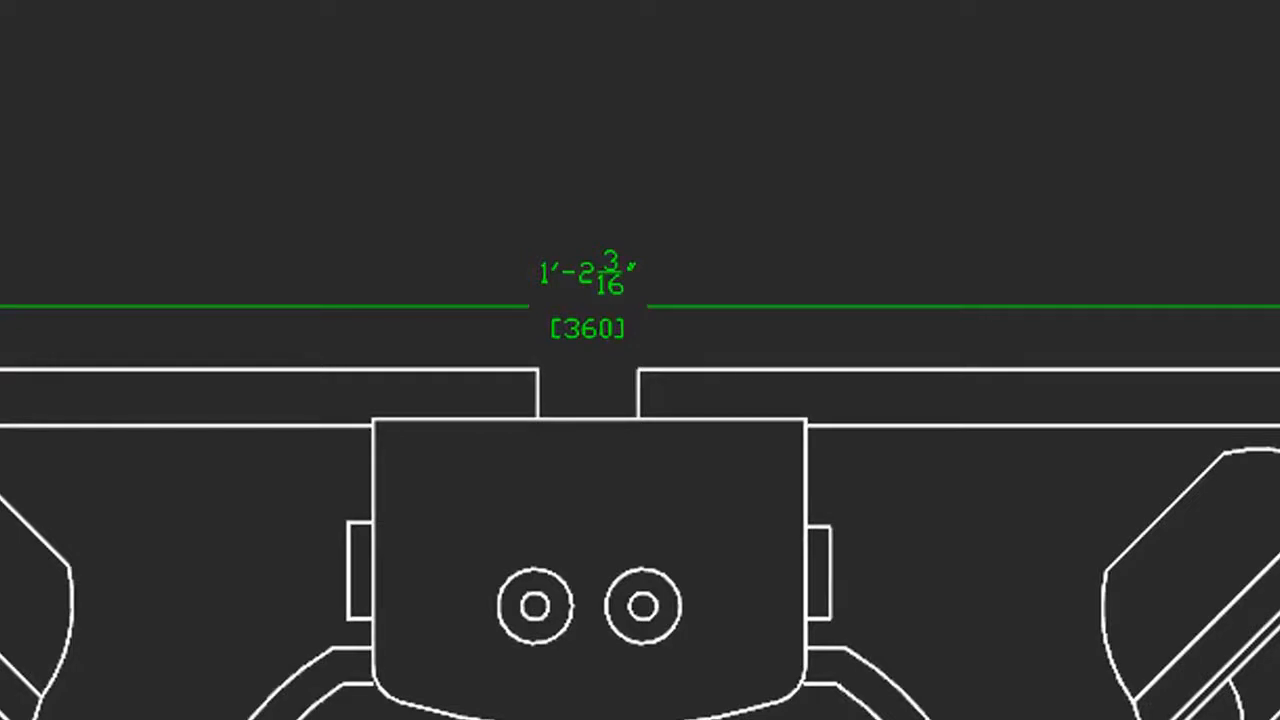
pyautogui.moveTo(1163, 193)
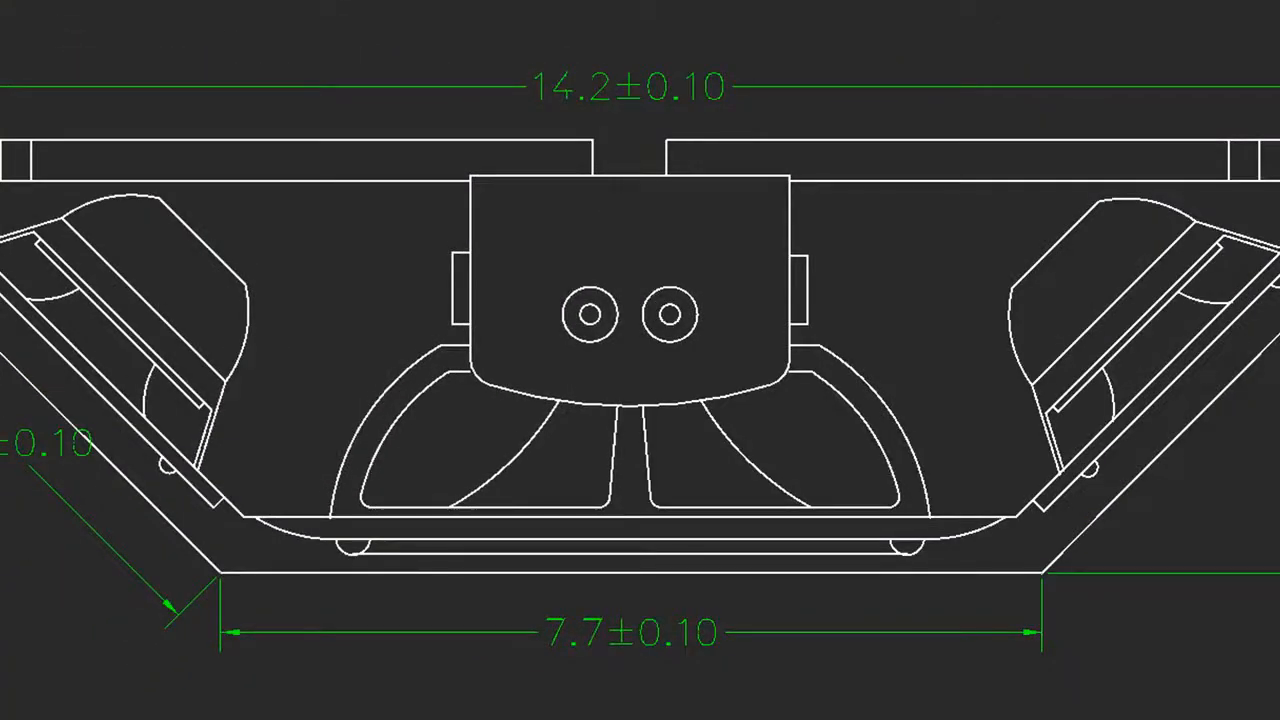
pyautogui.click(628, 86)
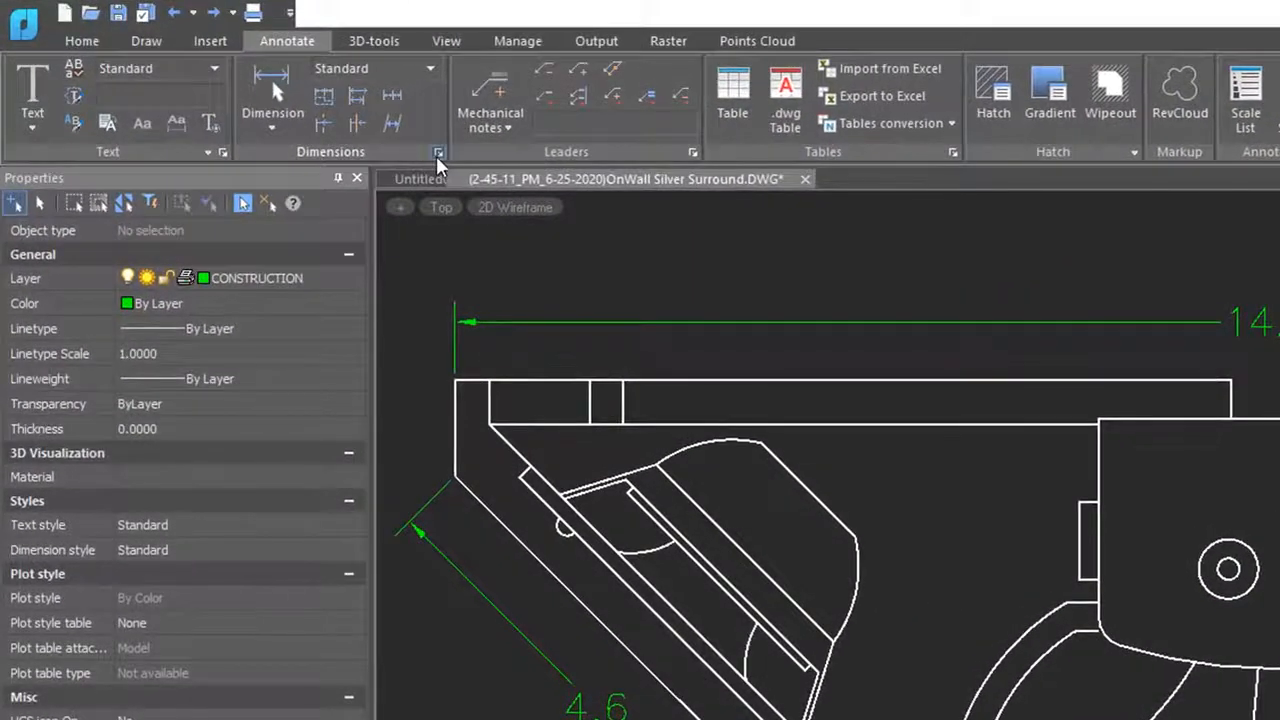
# - Set the Standard style's tolerance method to Symmetrical with a 0.05 value
pyautogui.click(438, 152)
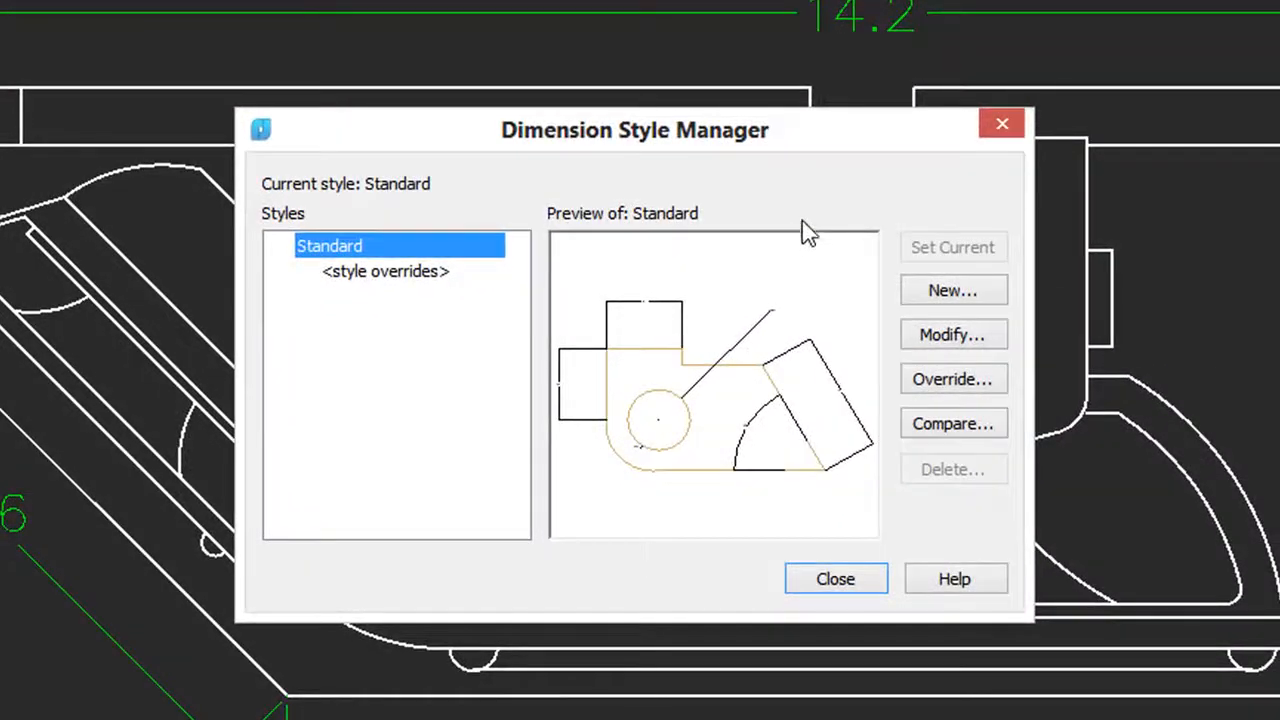
pyautogui.click(952, 335)
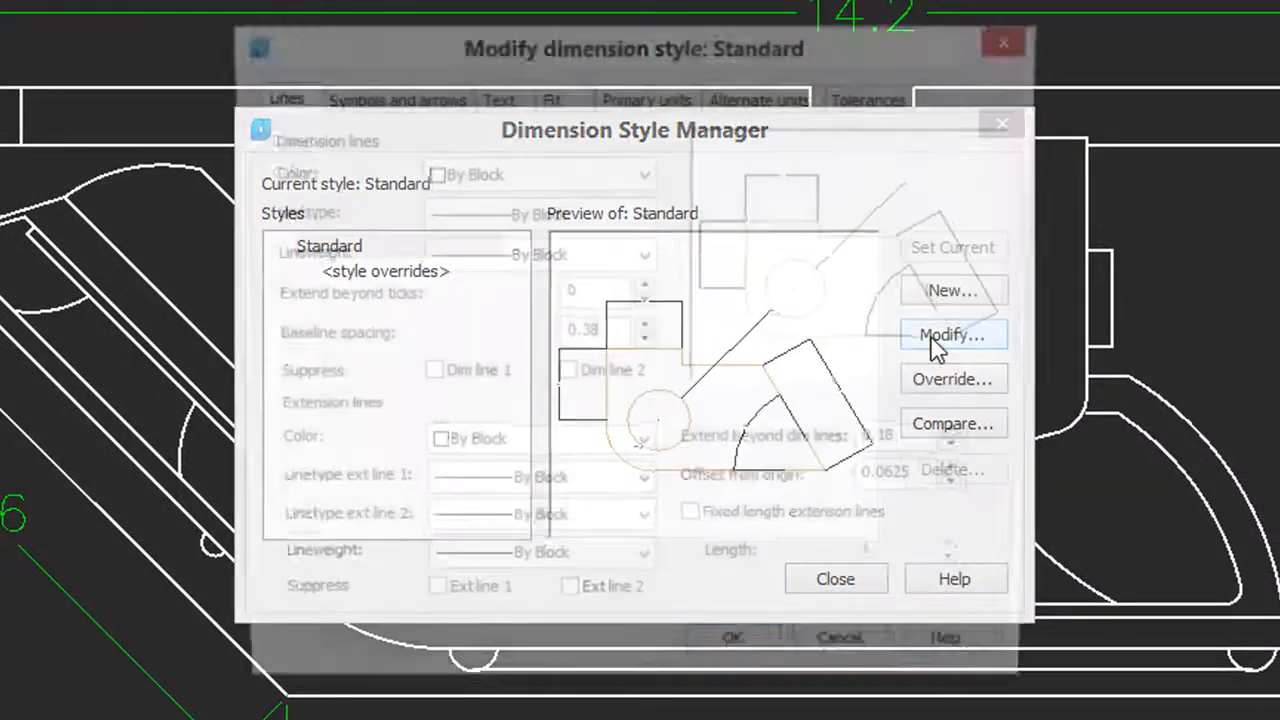
pyautogui.click(951, 335)
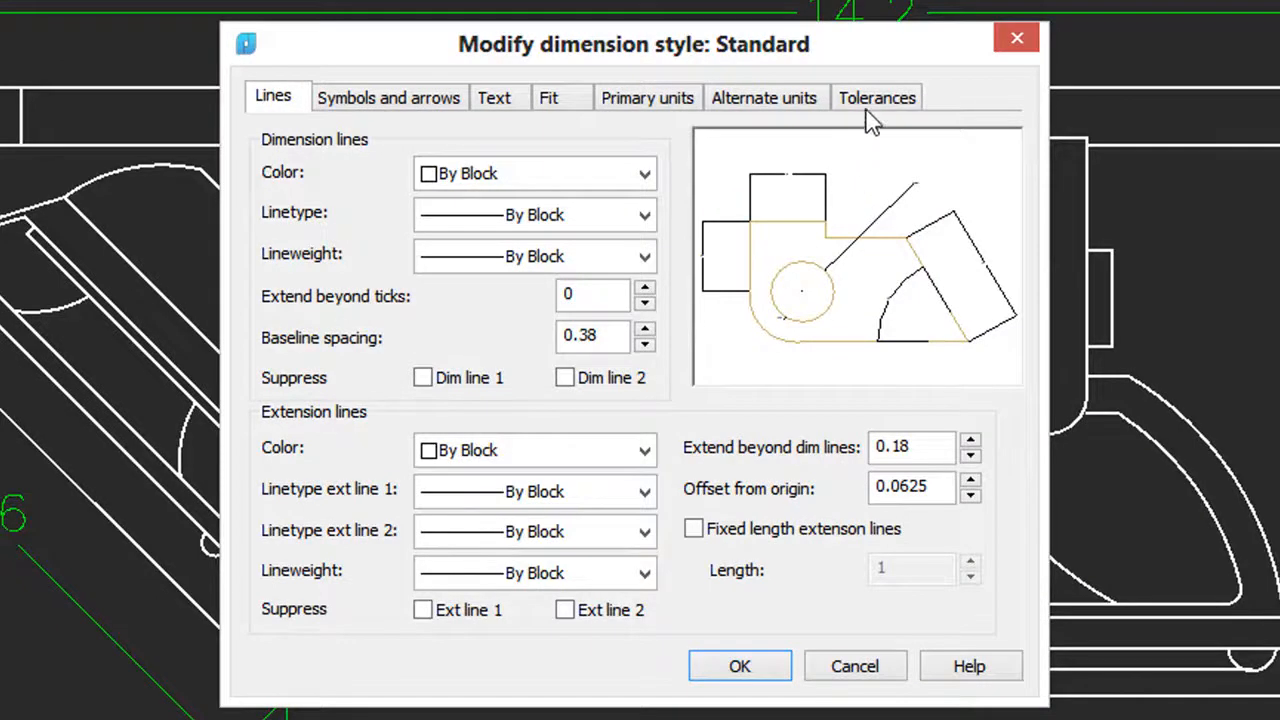
pyautogui.click(876, 97)
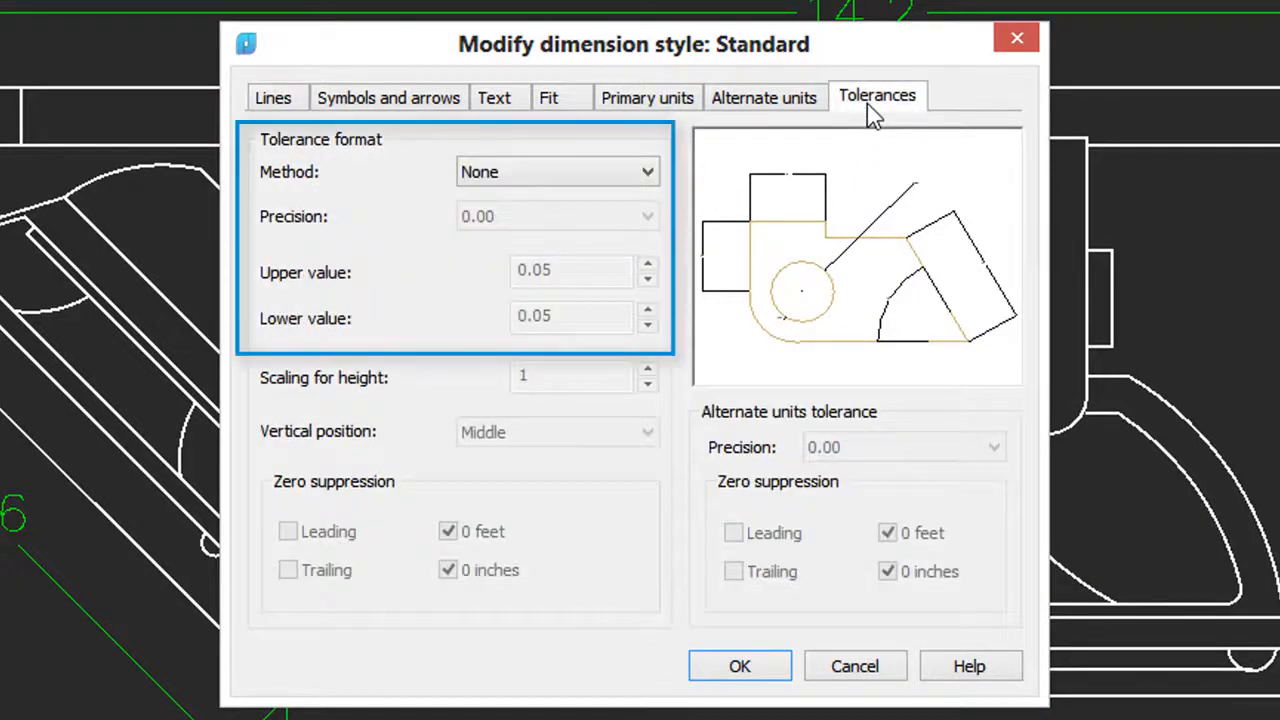
pyautogui.click(646, 171)
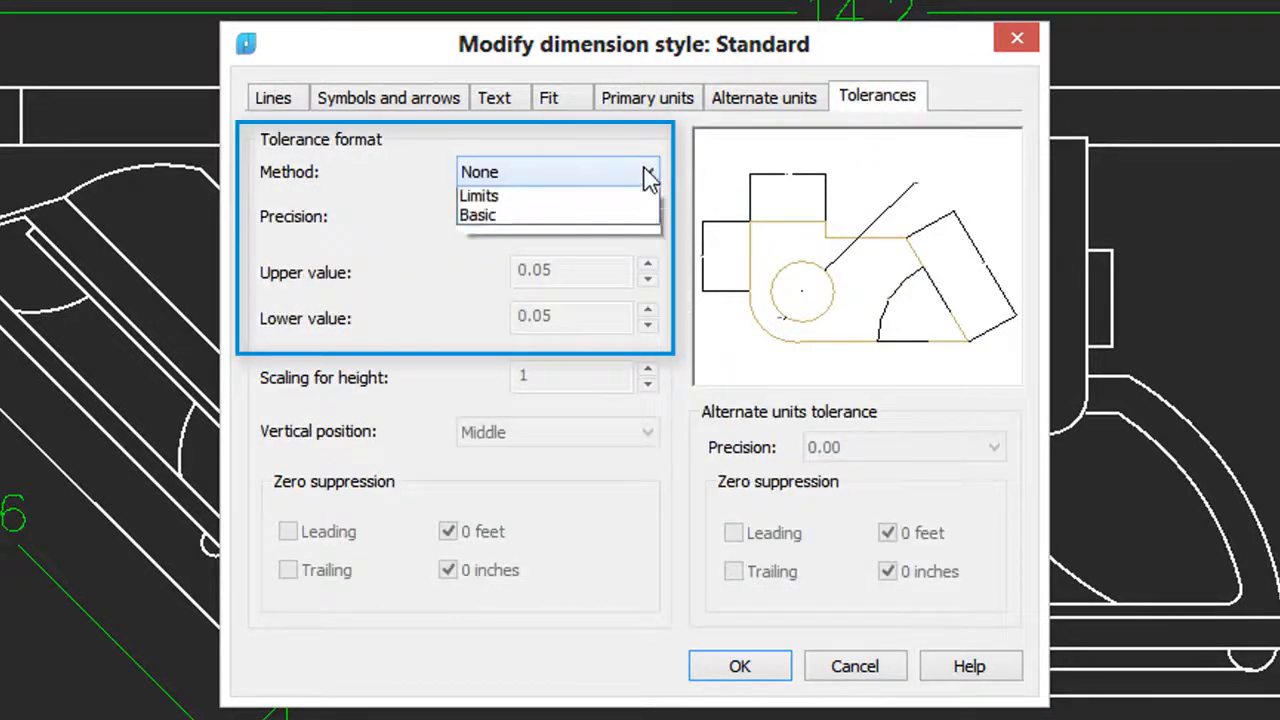
pyautogui.click(647, 172)
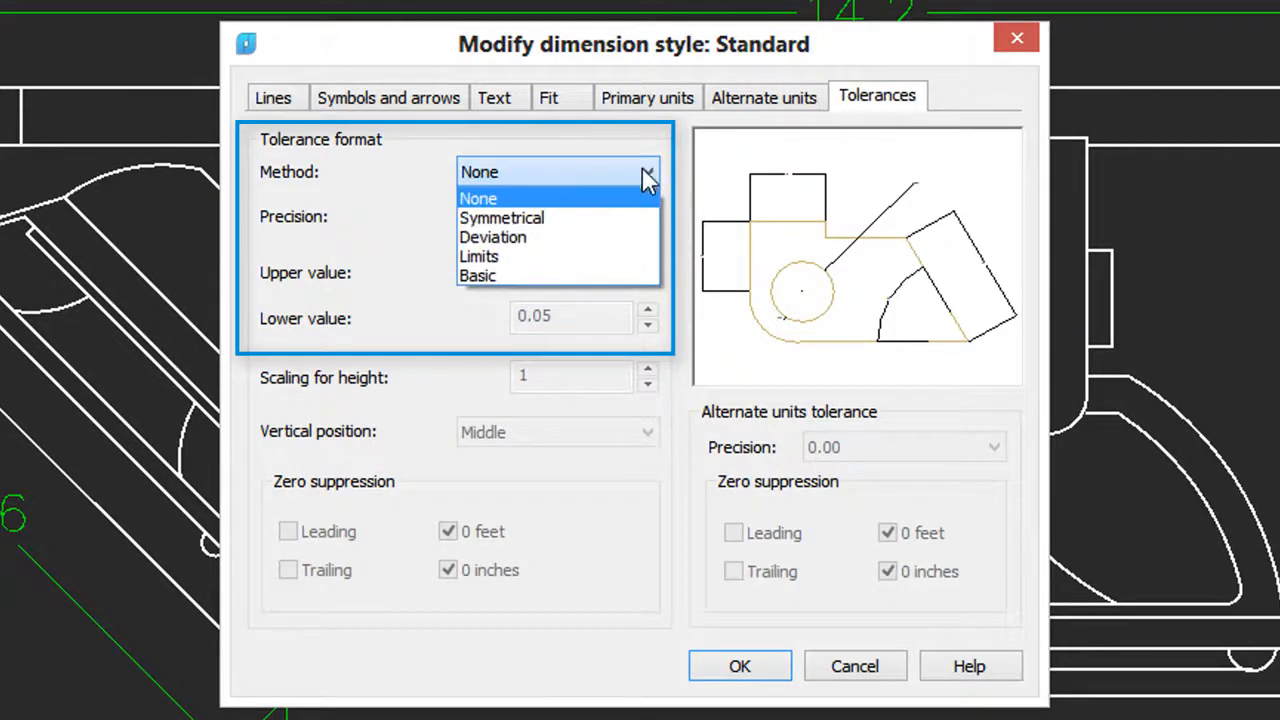
pyautogui.moveTo(625, 223)
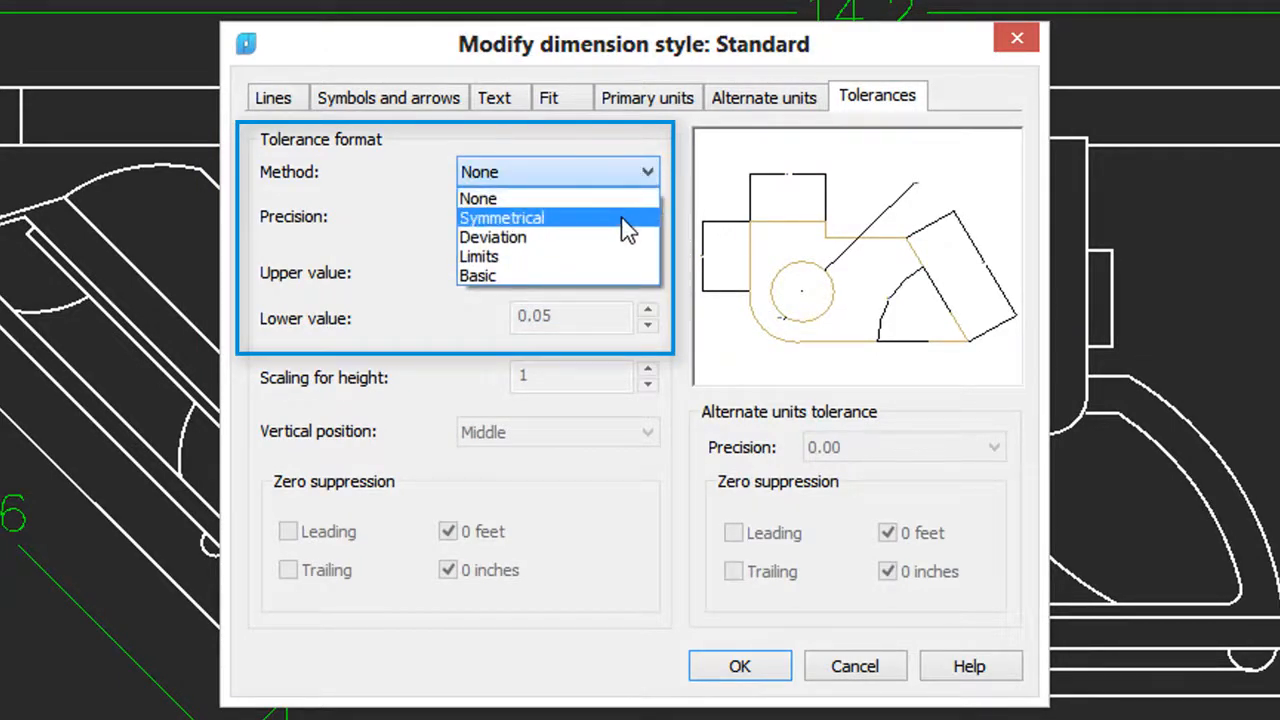
pyautogui.click(501, 217)
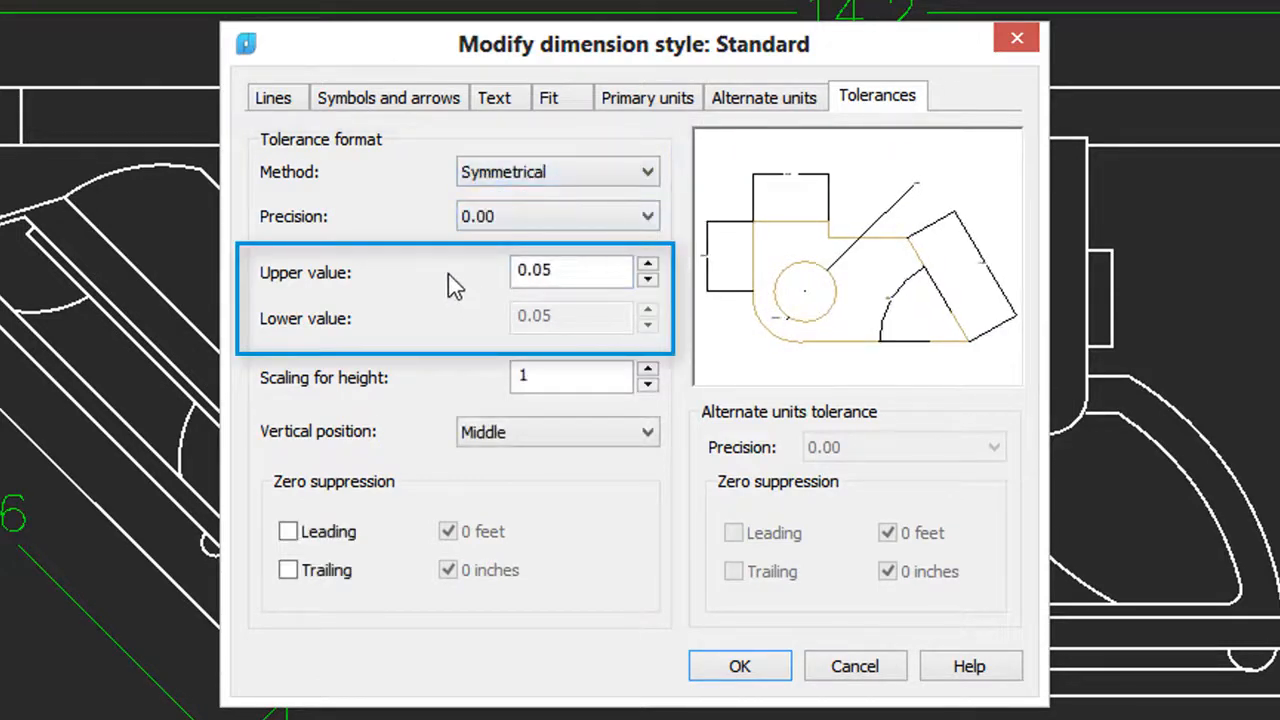
pyautogui.moveTo(390, 280)
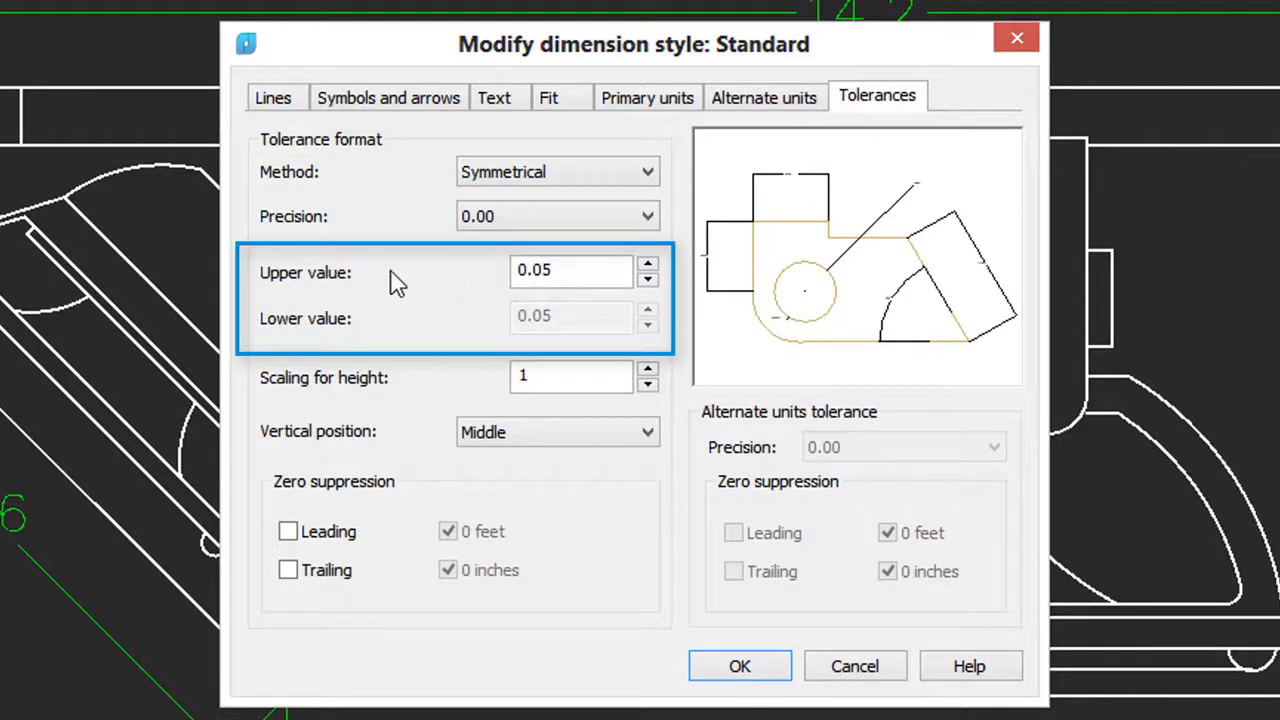
pyautogui.moveTo(378, 333)
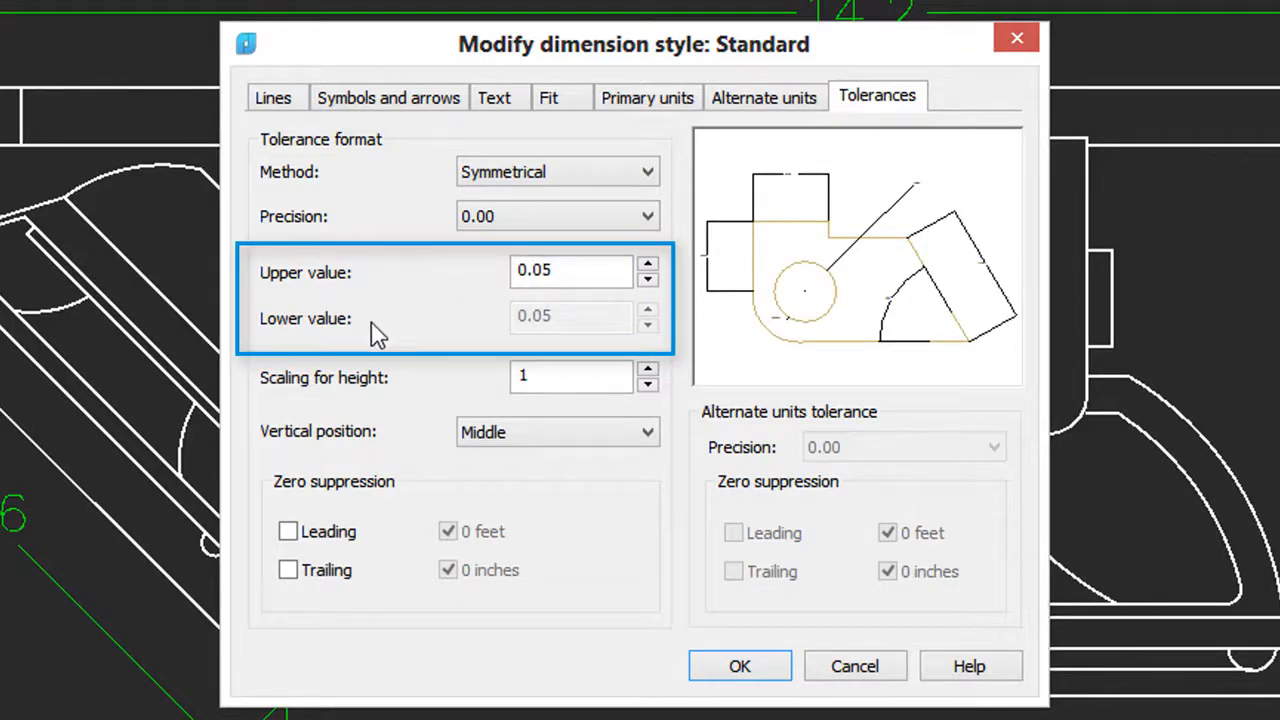
pyautogui.click(570, 271)
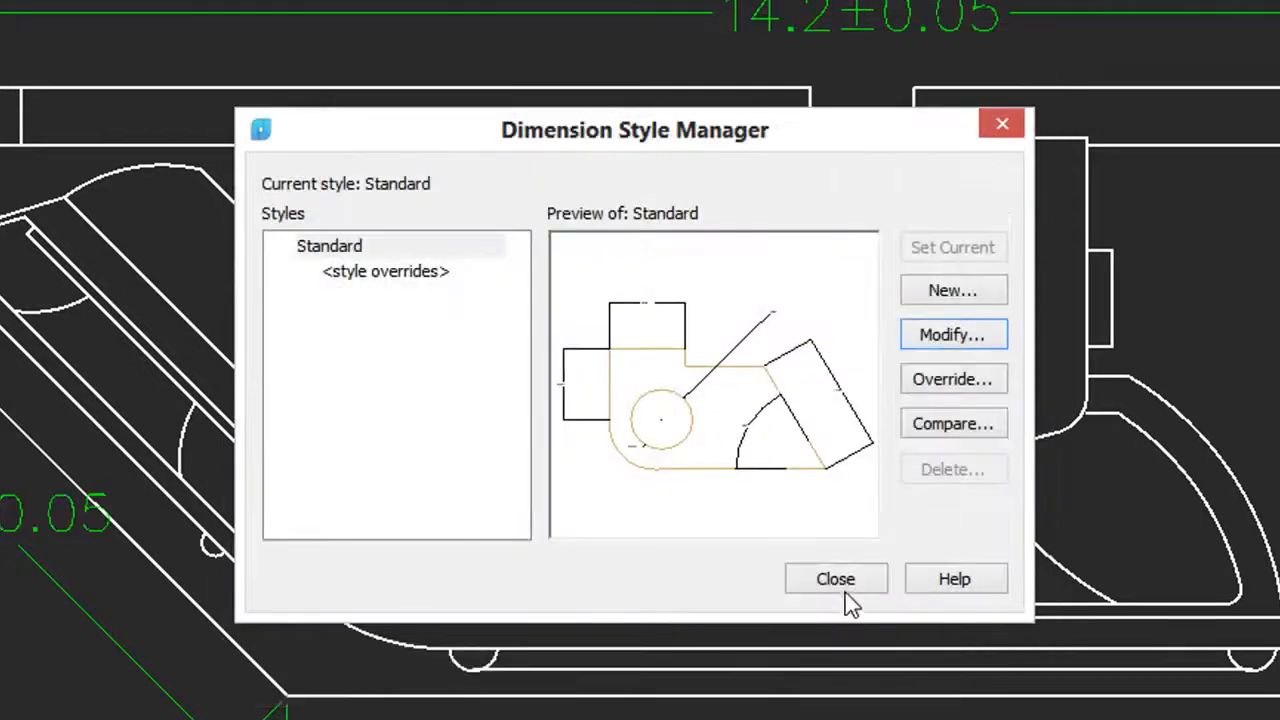
# - Switch tolerances to Deviation with +0.05 upper and 0.1 lower values
pyautogui.click(952, 334)
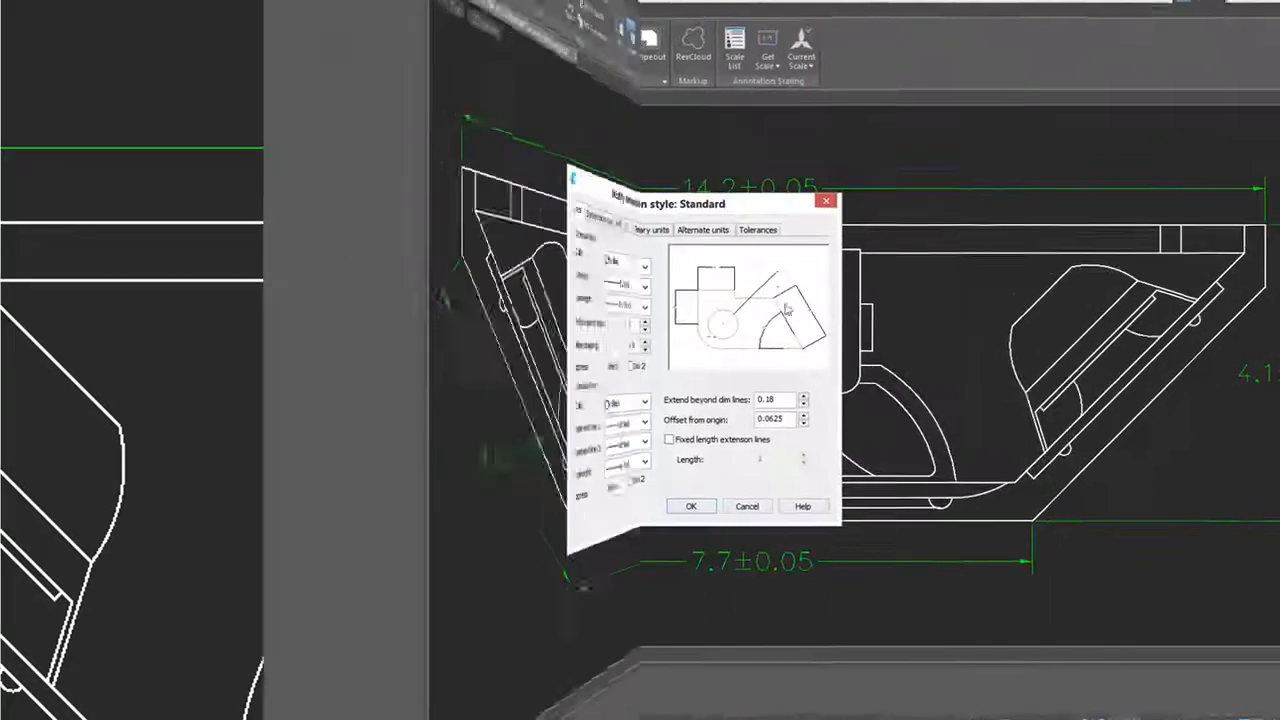
pyautogui.click(758, 229)
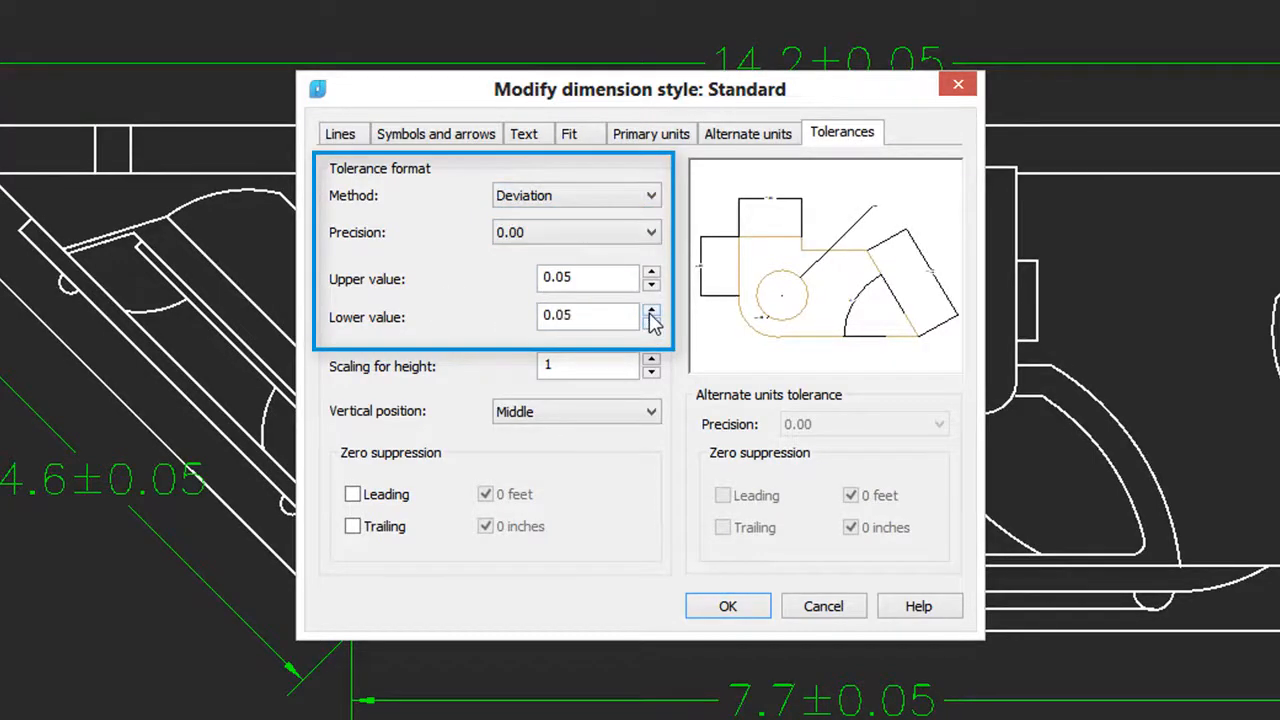
pyautogui.click(651, 321)
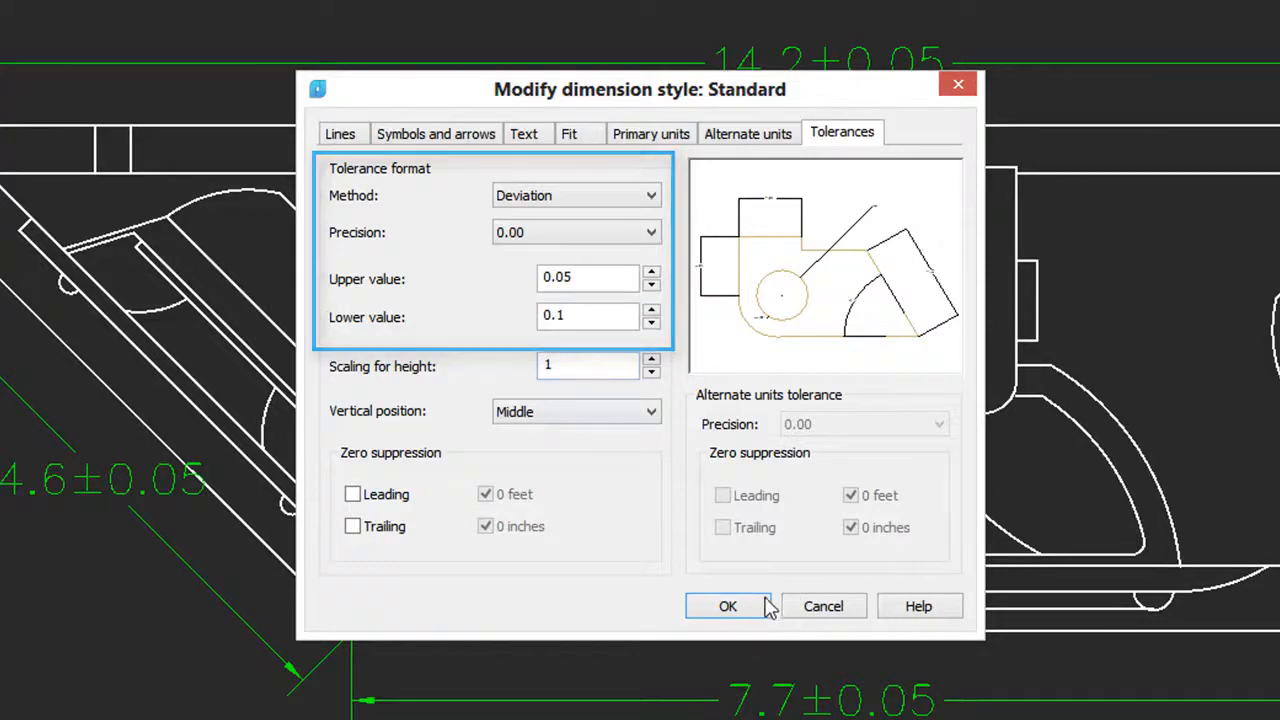
pyautogui.click(727, 606)
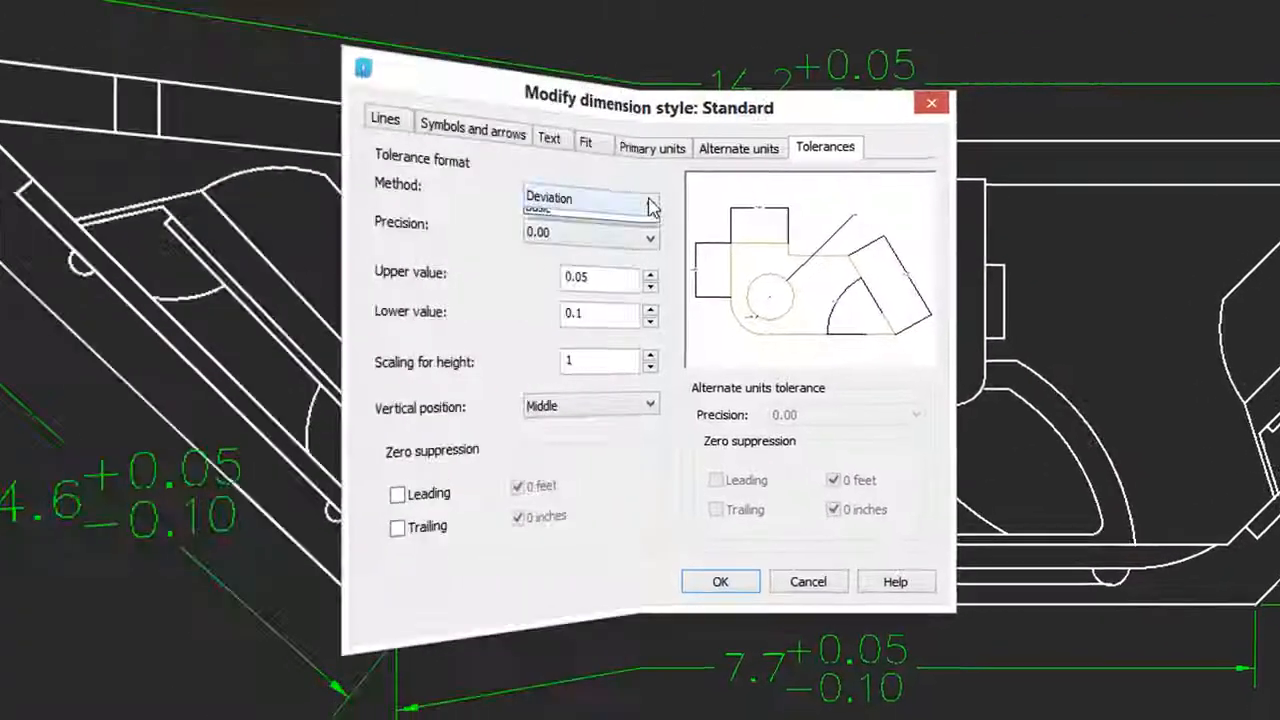
# - Change the tolerance method to Limits, then reopen the Standard style settings
pyautogui.click(590, 200)
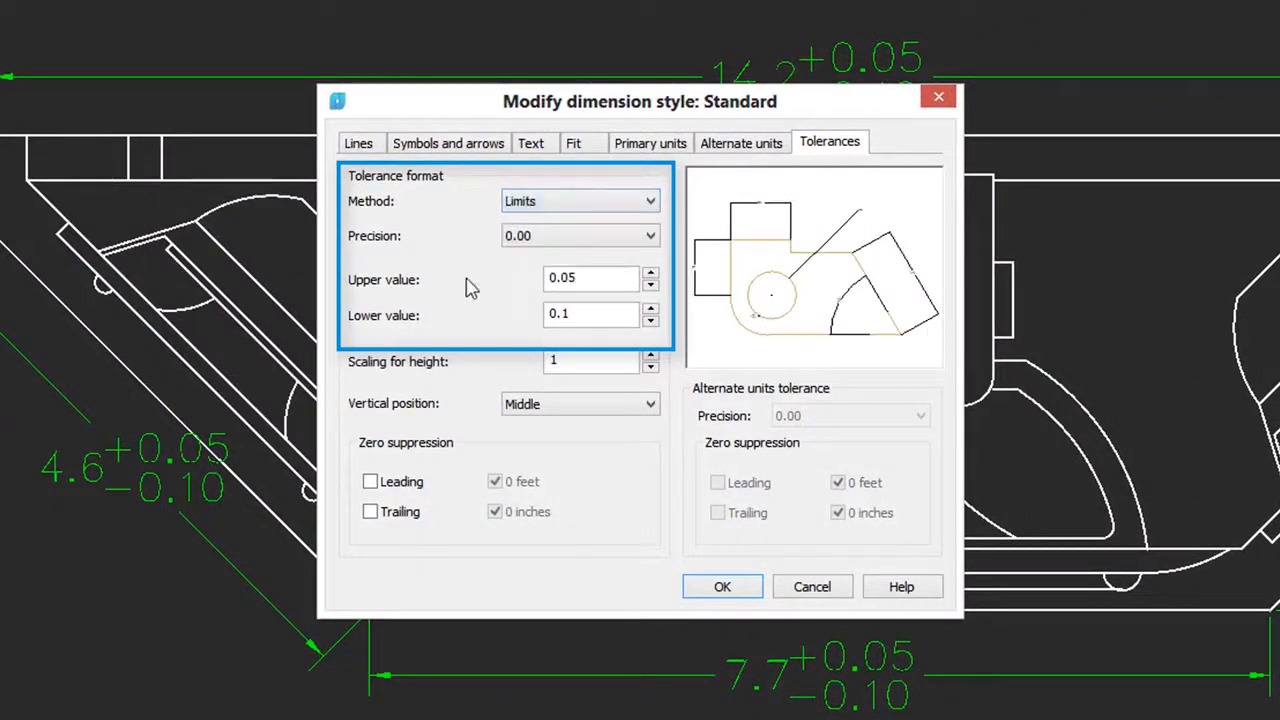
pyautogui.moveTo(488, 326)
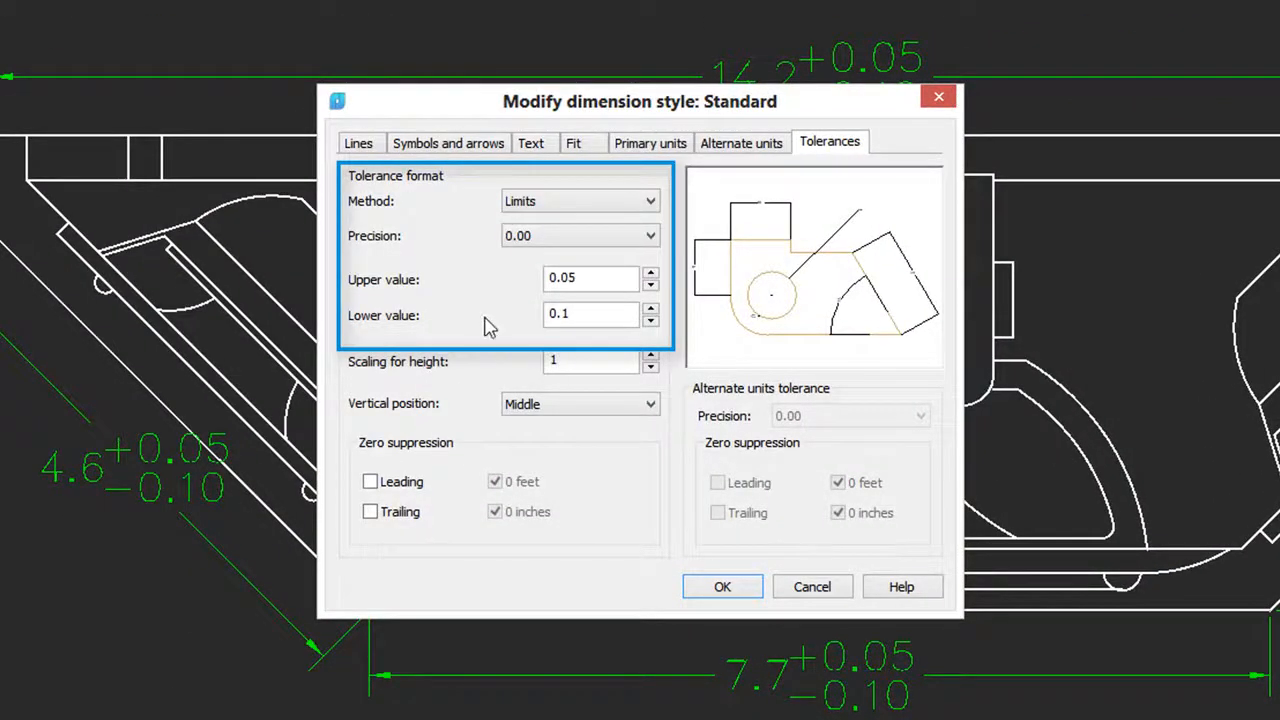
pyautogui.click(722, 586)
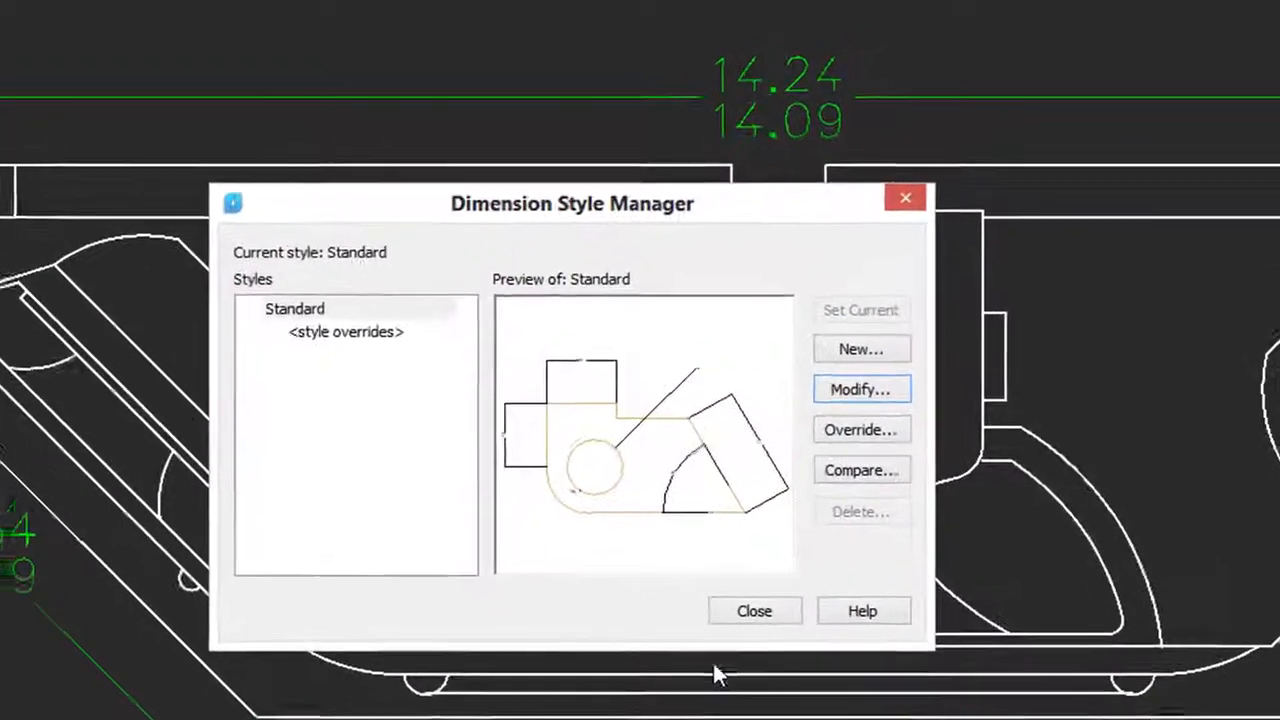
pyautogui.click(754, 611)
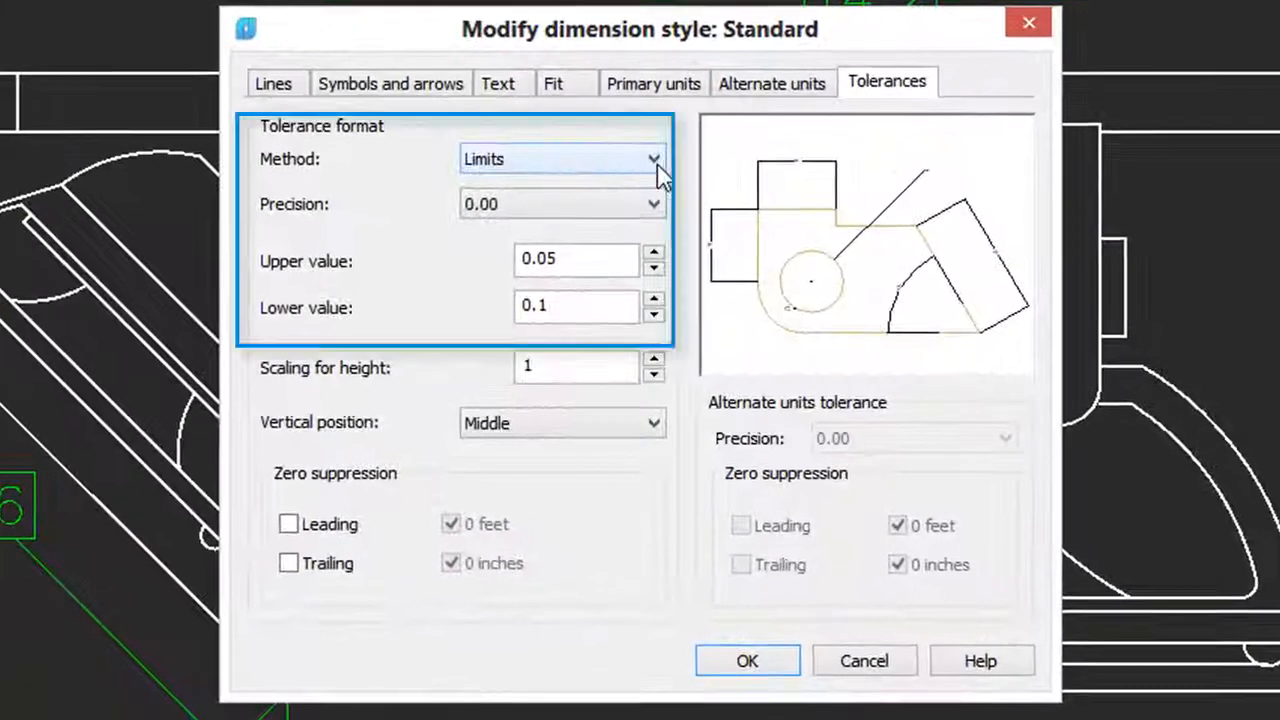
# - Set the tolerance method to Basic, boxing values like 14.2, and close the settings
pyautogui.click(747, 660)
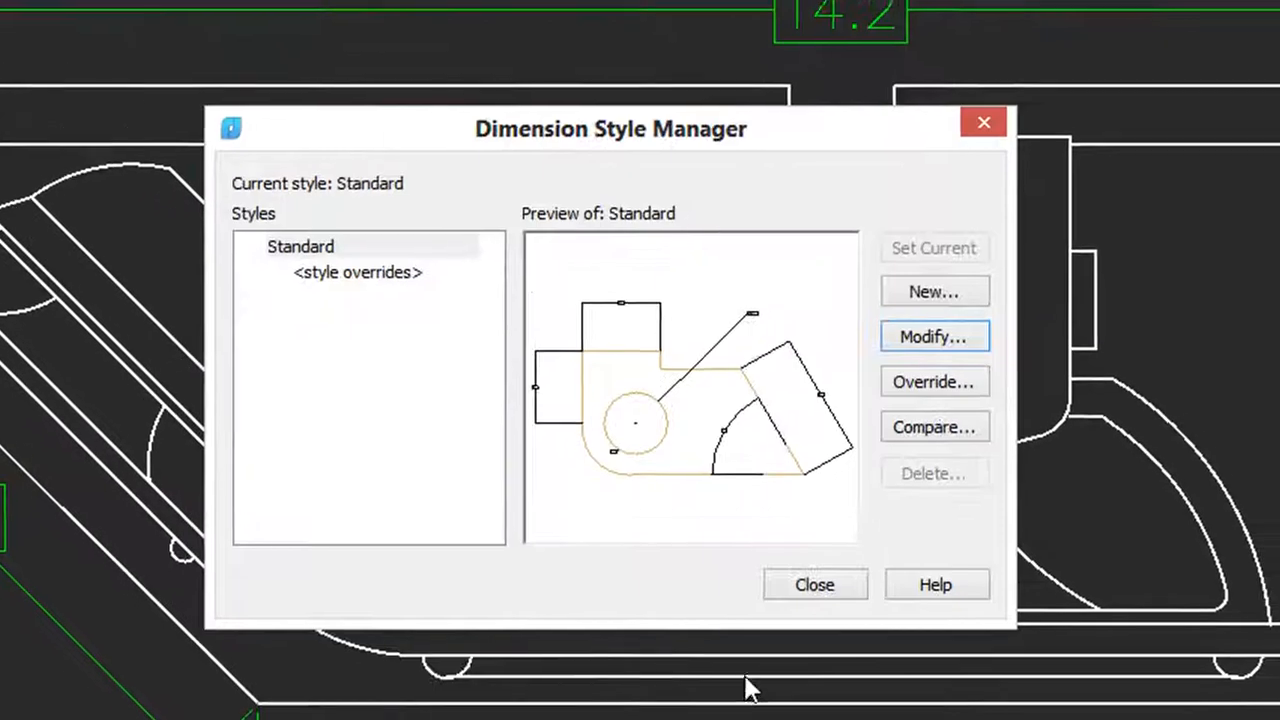
pyautogui.click(814, 585)
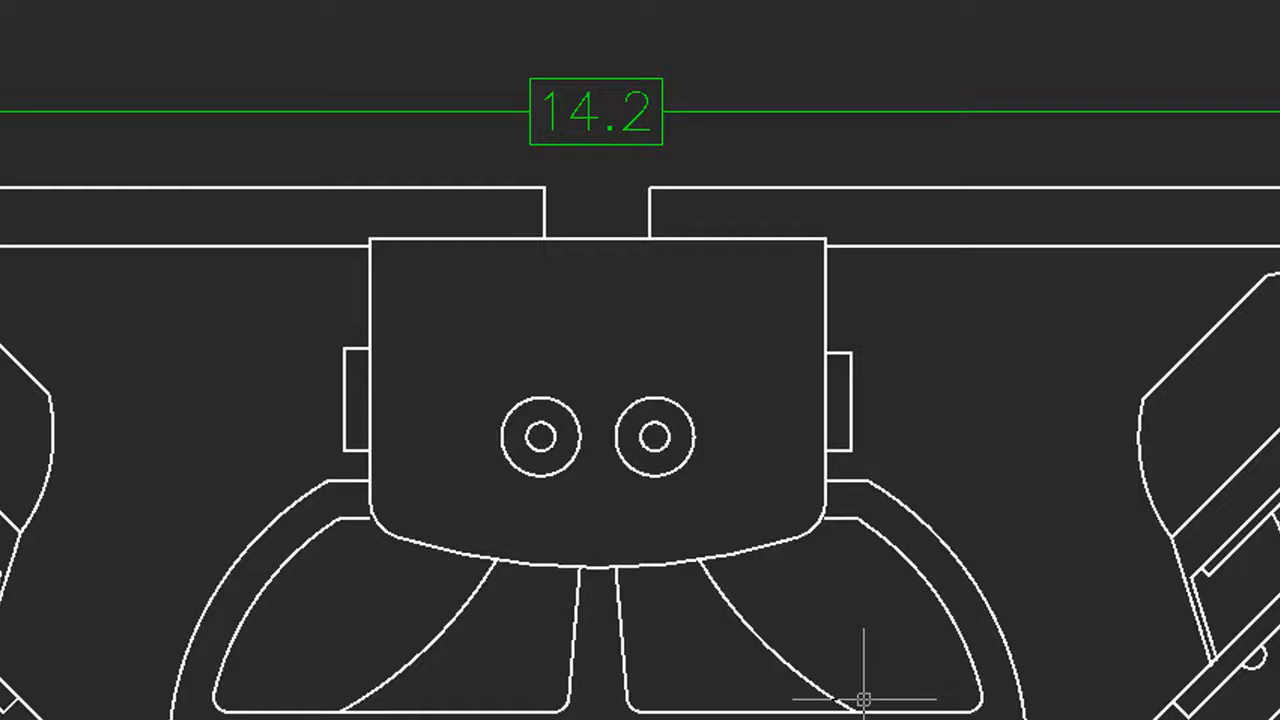